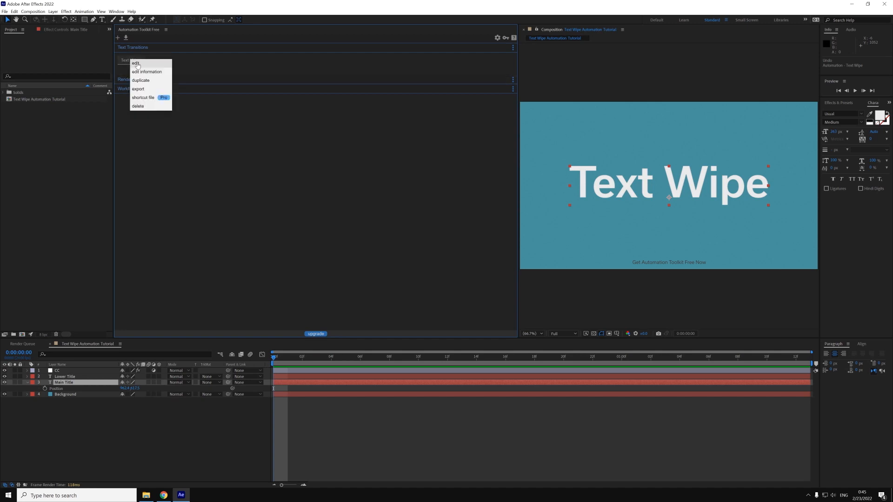
- Open the Text Wipe automation for editing from its context menu
{"action": "left_click", "coordinate": [136, 63]}
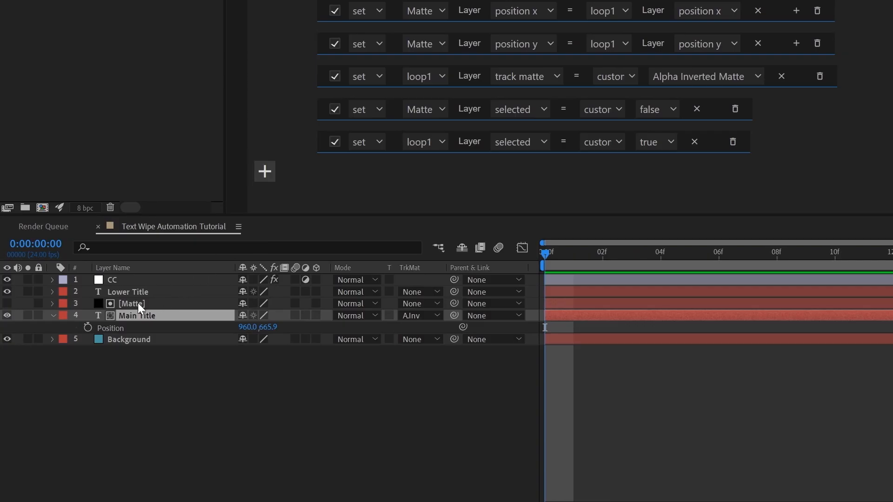
{"action": "left_click", "coordinate": [131, 303]}
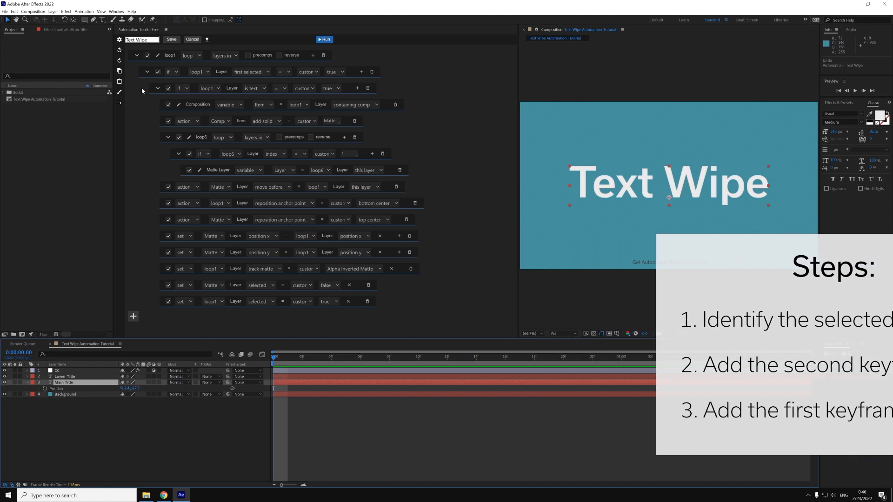
- Add a loop over the active comp's layers with a 'first selected = true' condition
{"action": "left_click", "coordinate": [136, 55]}
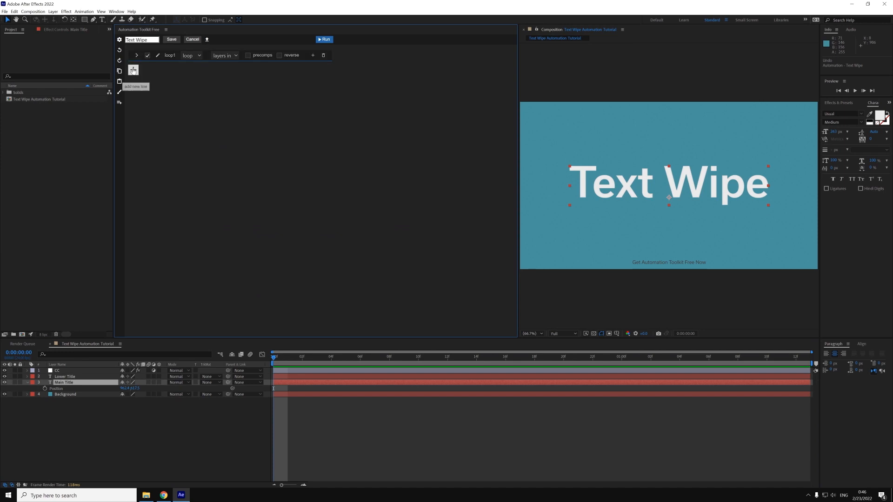
{"action": "mouse_move", "coordinate": [133, 69]}
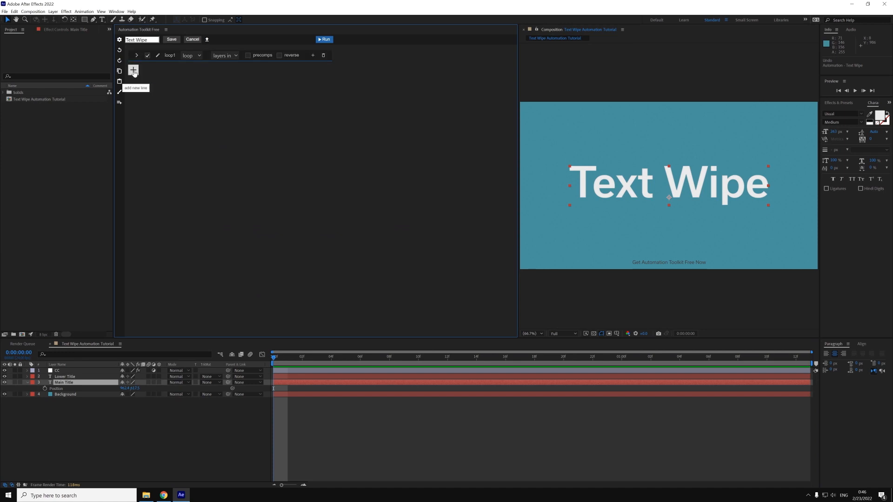
{"action": "mouse_move", "coordinate": [136, 83]}
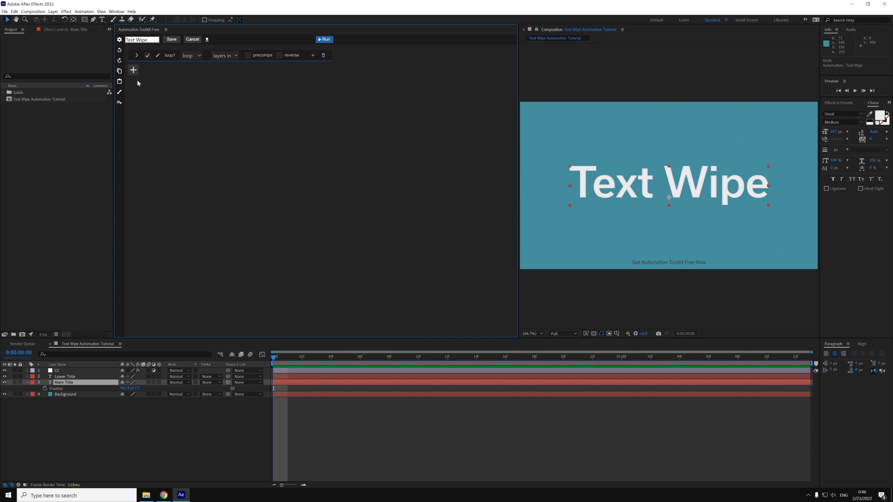
{"action": "mouse_move", "coordinate": [137, 81]}
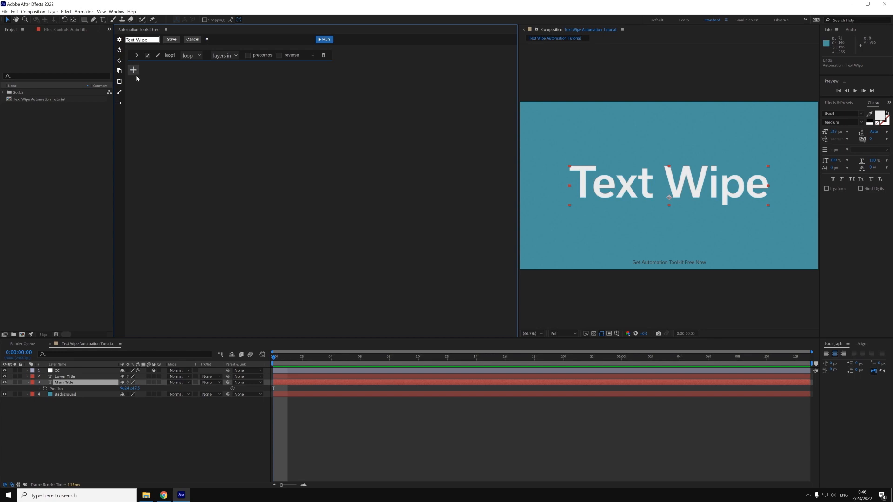
{"action": "left_click", "coordinate": [133, 69]}
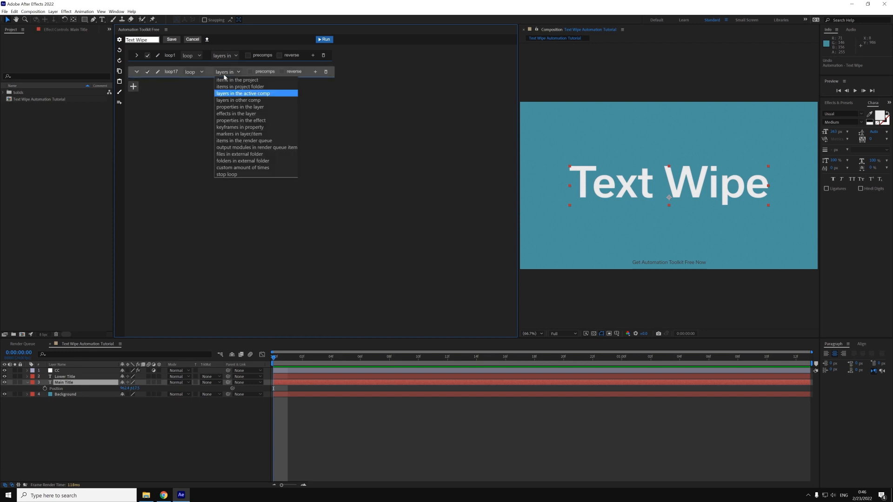
{"action": "left_click", "coordinate": [243, 93]}
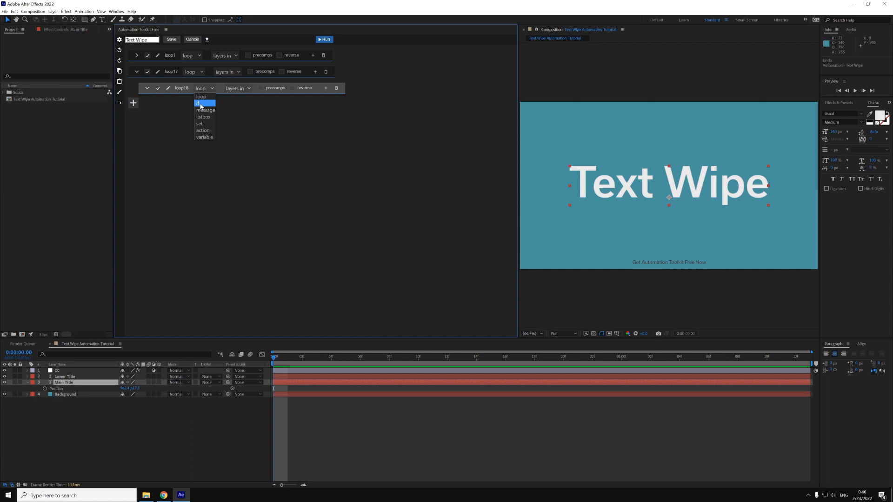
{"action": "left_click", "coordinate": [201, 103]}
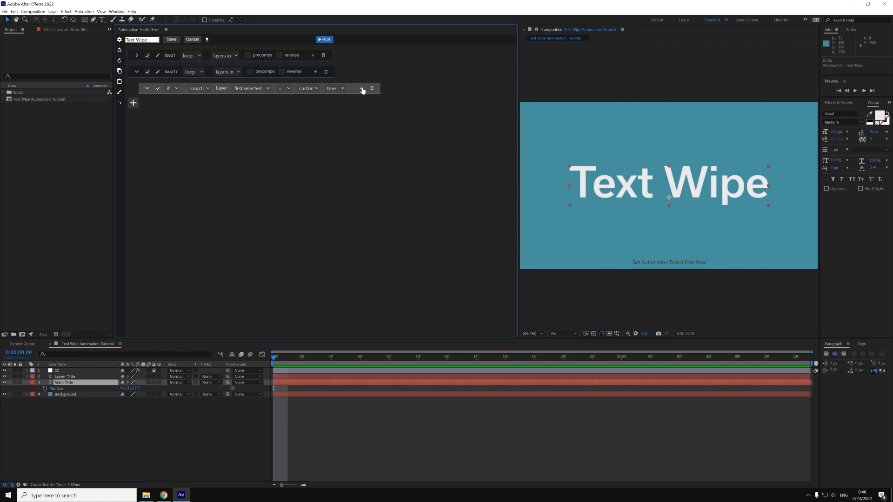
- Nest an 'is text = true' condition inside the first-selected check
{"action": "left_click", "coordinate": [361, 88]}
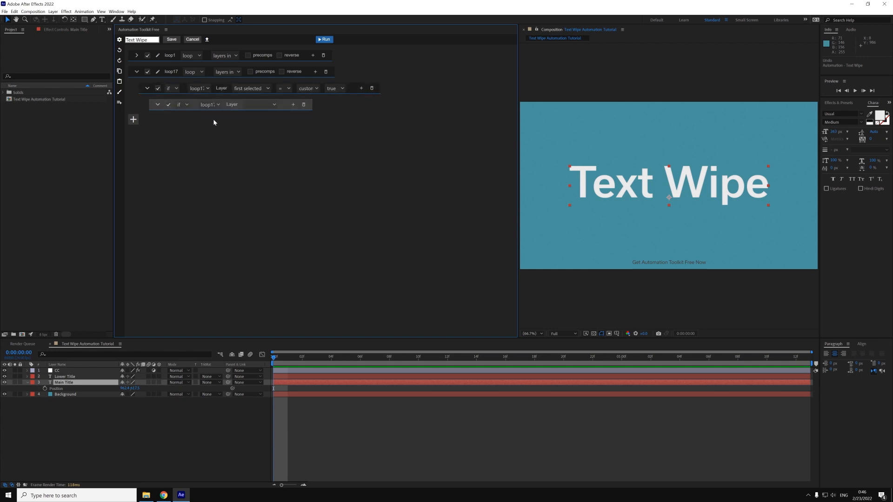
{"action": "left_click", "coordinate": [253, 104]}
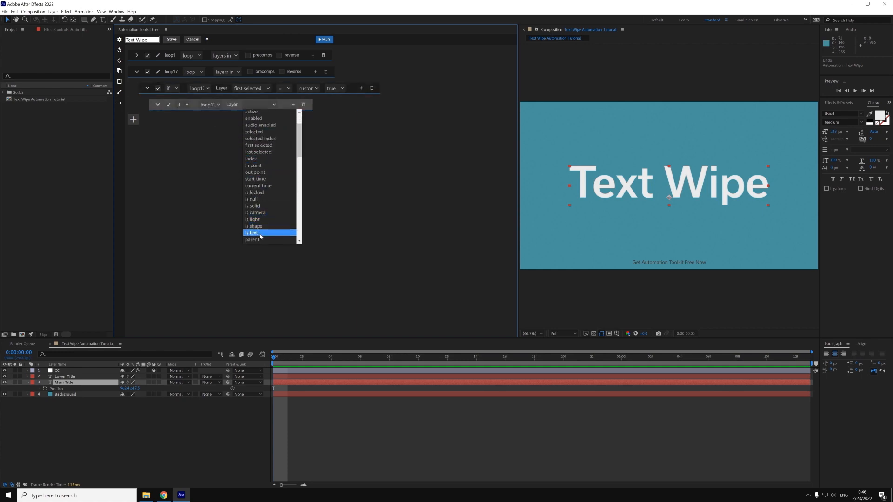
{"action": "left_click", "coordinate": [252, 232]}
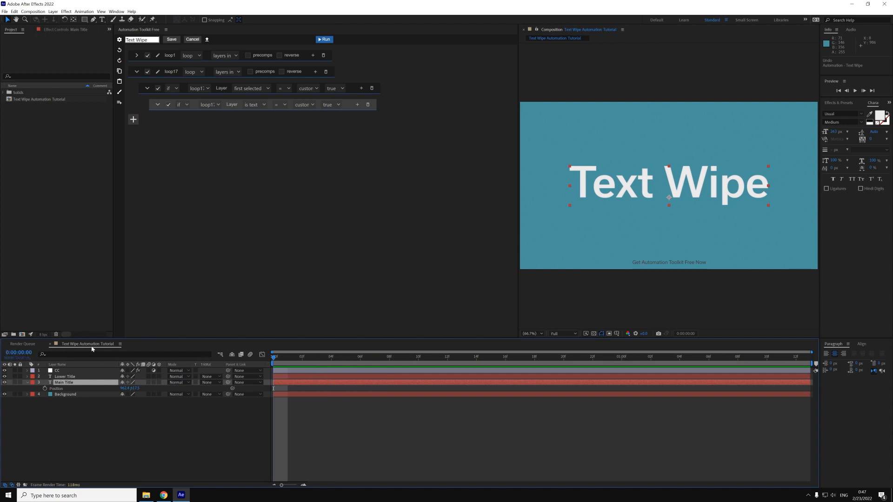
{"action": "mouse_move", "coordinate": [318, 146]}
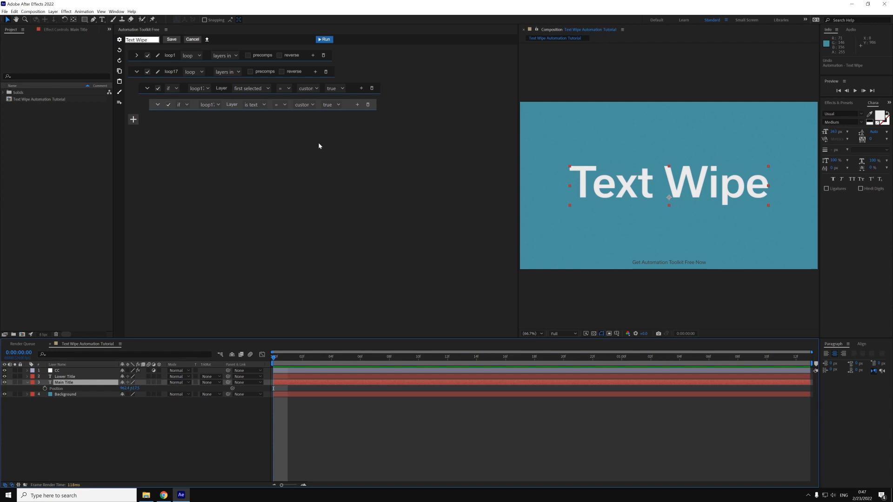
- Add an Item variable 'This Composition' set to the looped layer's containing comp
{"action": "left_click", "coordinate": [133, 120]}
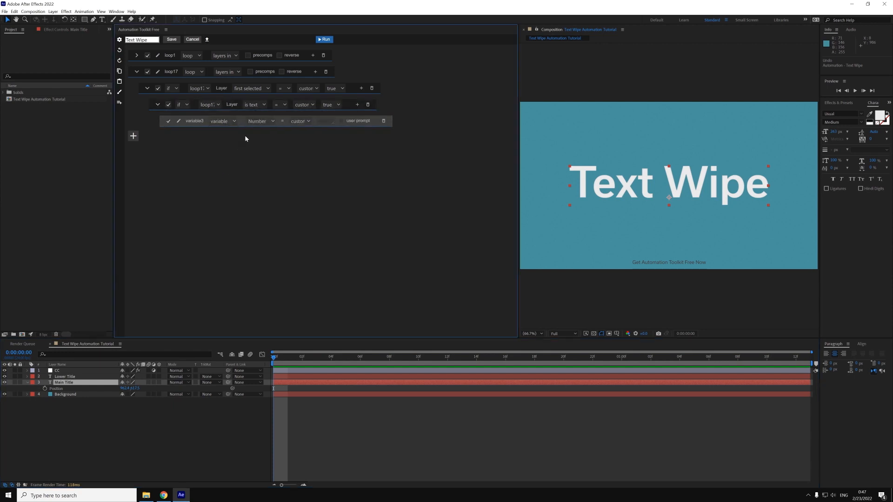
{"action": "left_click", "coordinate": [260, 121]}
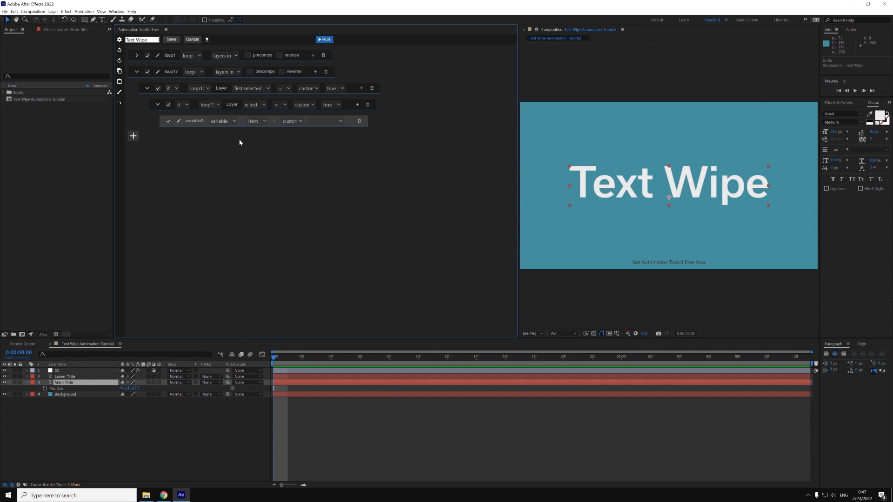
{"action": "left_click", "coordinate": [292, 121]}
{"action": "type", "text": "This Copmosition"}
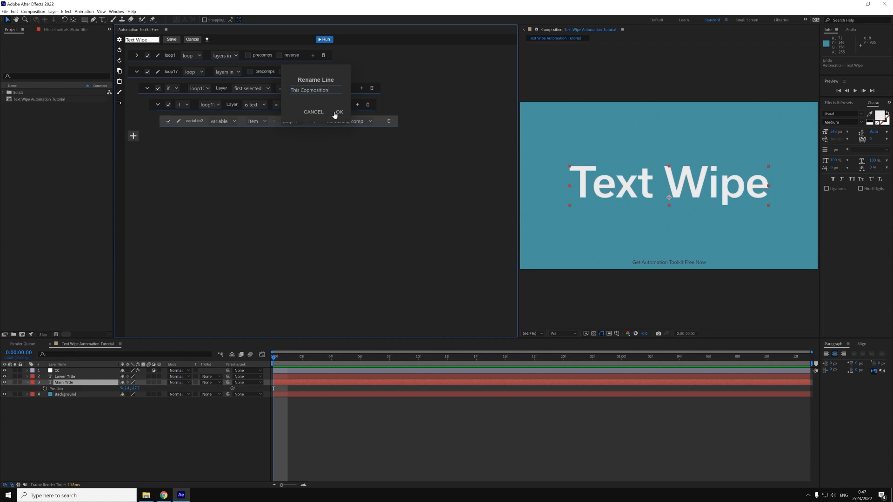
{"action": "left_click", "coordinate": [339, 111]}
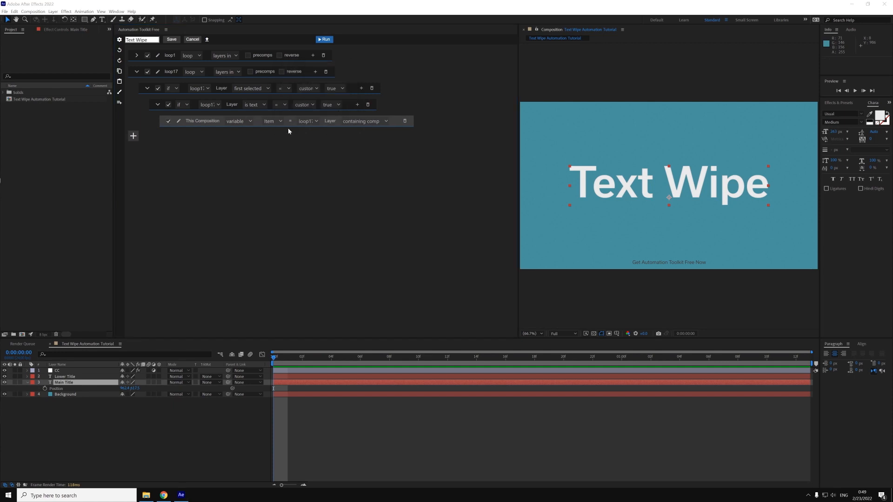
{"action": "left_click", "coordinate": [308, 121]}
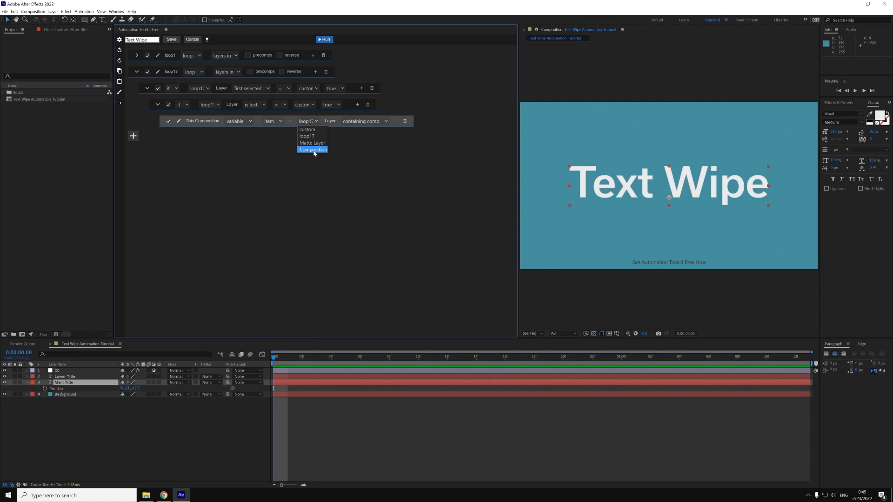
{"action": "left_click", "coordinate": [312, 149]}
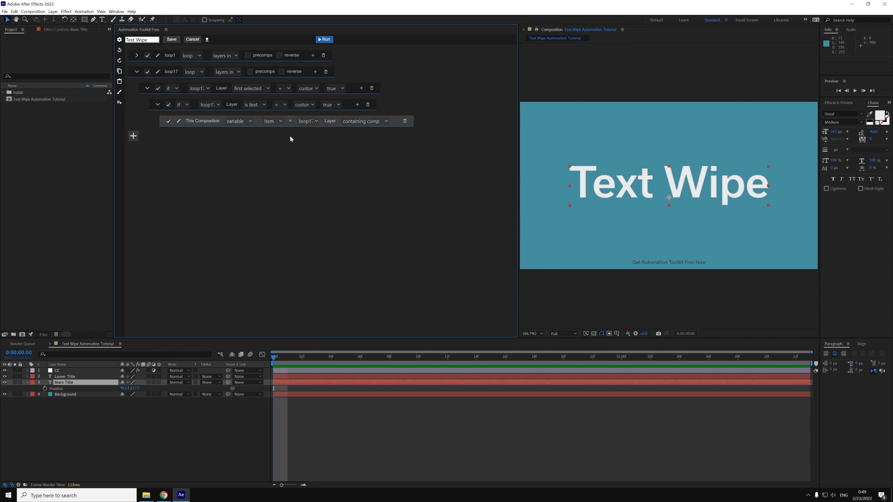
{"action": "mouse_move", "coordinate": [318, 136]}
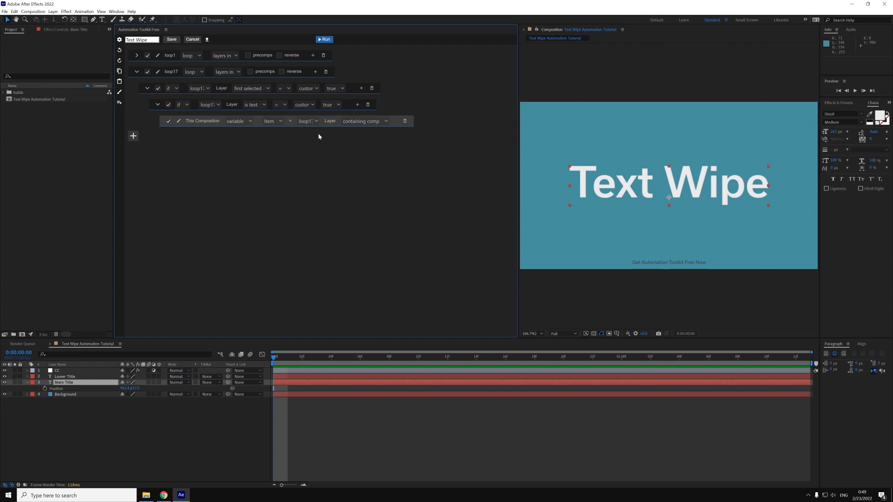
{"action": "mouse_move", "coordinate": [325, 135]}
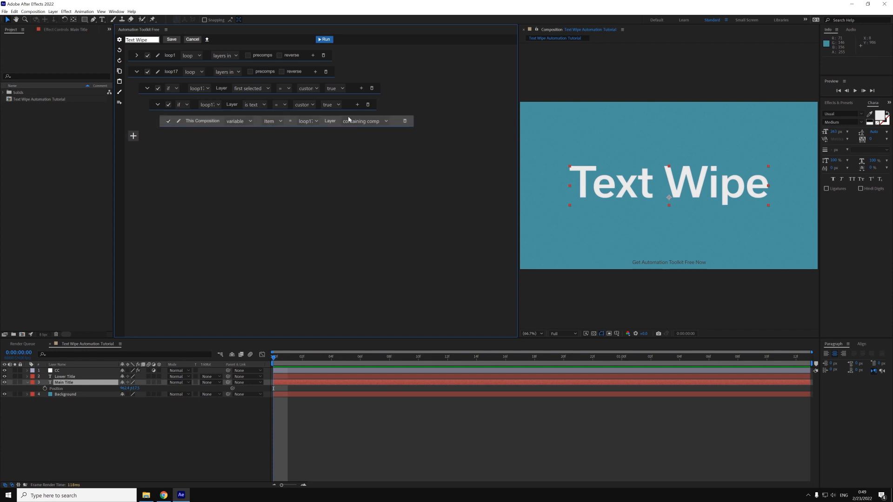
- Add a Property variable 'Position Y' pointing to the looped layer's position y
{"action": "left_click", "coordinate": [133, 136]}
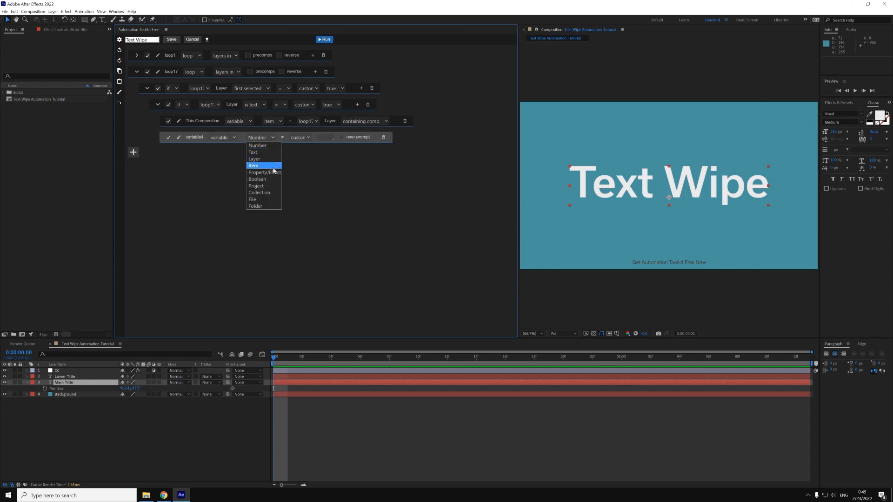
{"action": "left_click", "coordinate": [263, 172]}
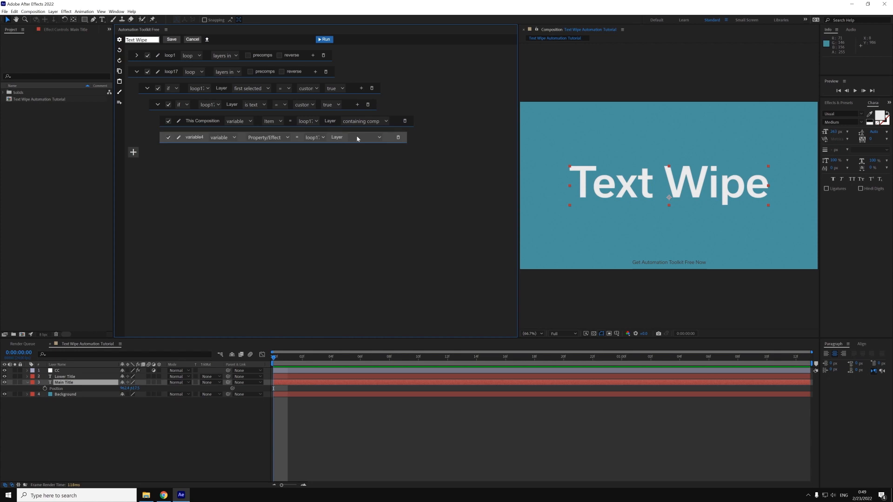
{"action": "left_click", "coordinate": [361, 137]}
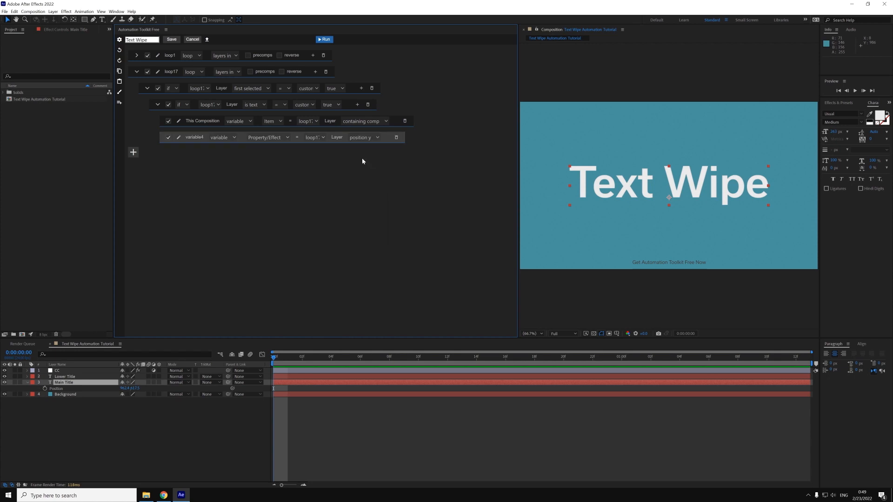
{"action": "double_click", "coordinate": [194, 137]}
{"action": "type", "text": "Position Y"}
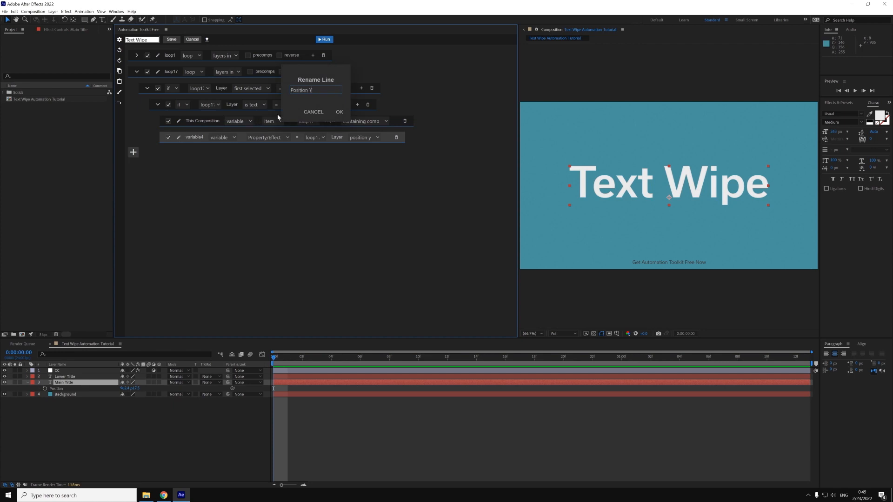
{"action": "left_click", "coordinate": [340, 111]}
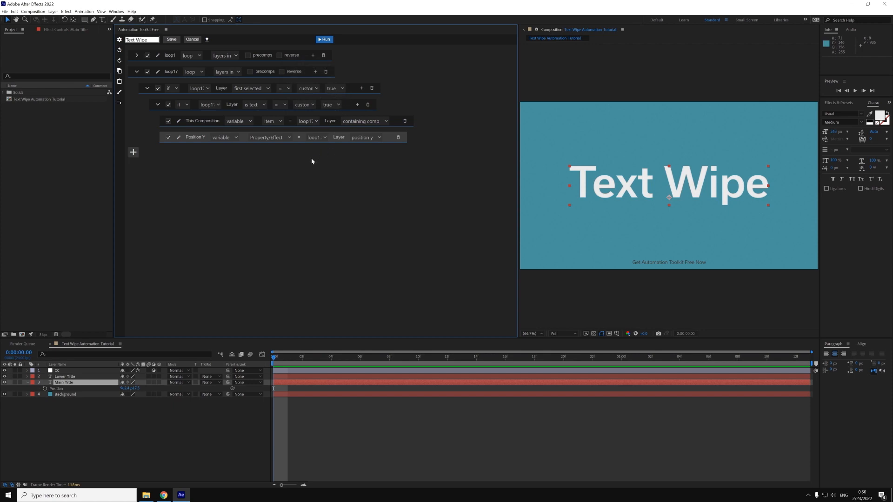
{"action": "mouse_move", "coordinate": [309, 158]}
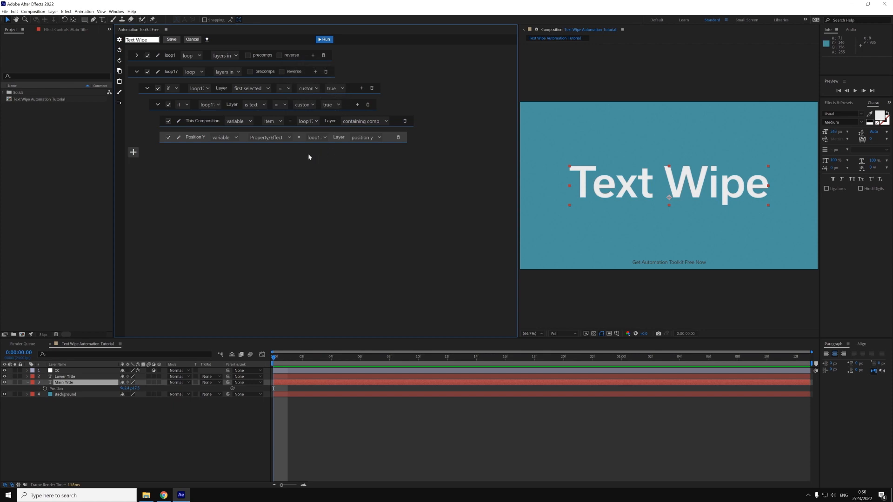
{"action": "mouse_move", "coordinate": [463, 366]}
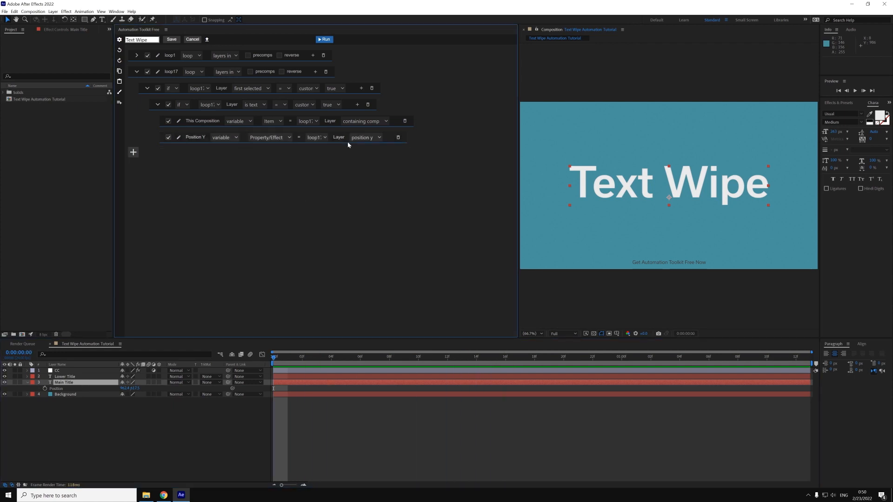
- Set This Composition's time indicator to its time indicator plus custom 1
{"action": "left_click", "coordinate": [133, 151]}
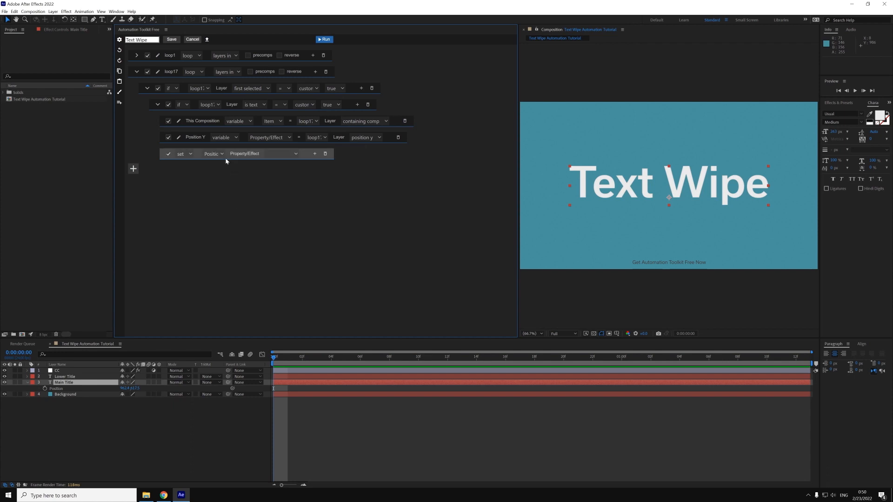
{"action": "left_click", "coordinate": [214, 153]}
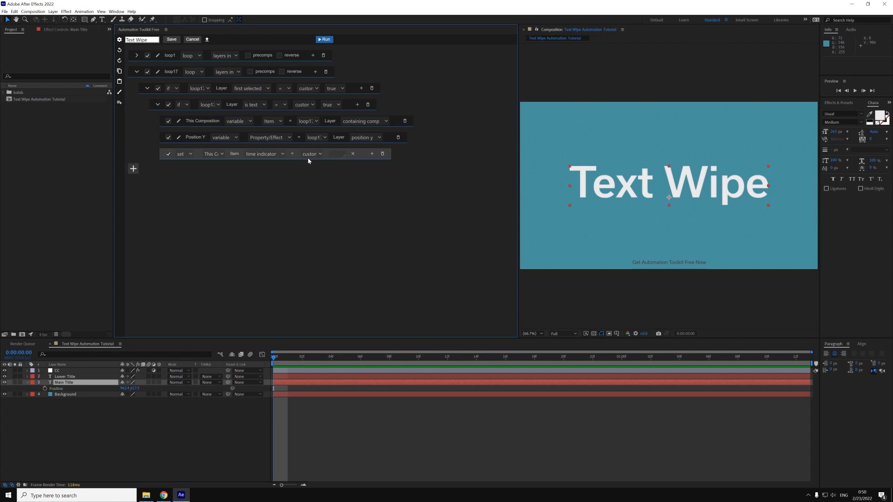
{"action": "left_click", "coordinate": [312, 153]}
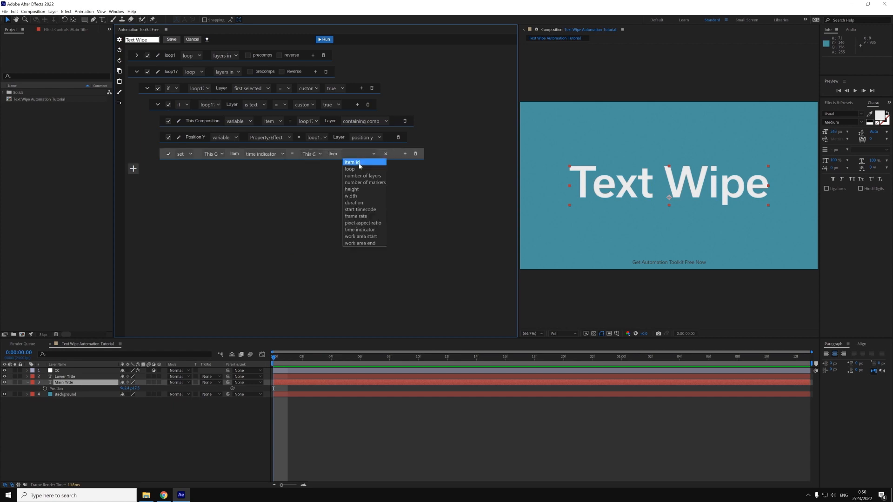
{"action": "left_click", "coordinate": [359, 230]}
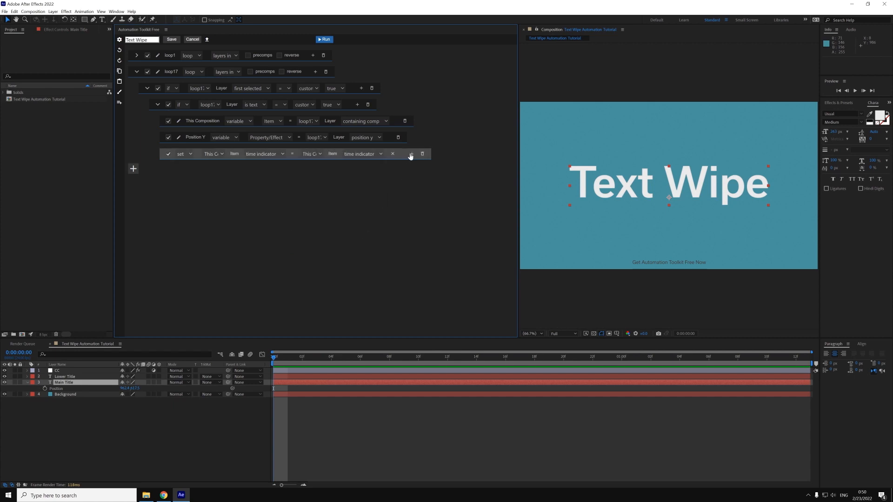
{"action": "left_click", "coordinate": [409, 153]}
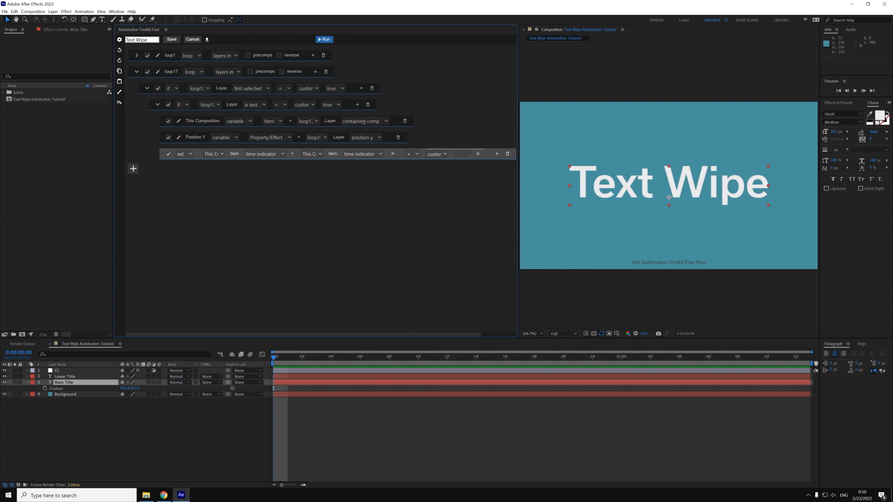
{"action": "type", "text": "1"}
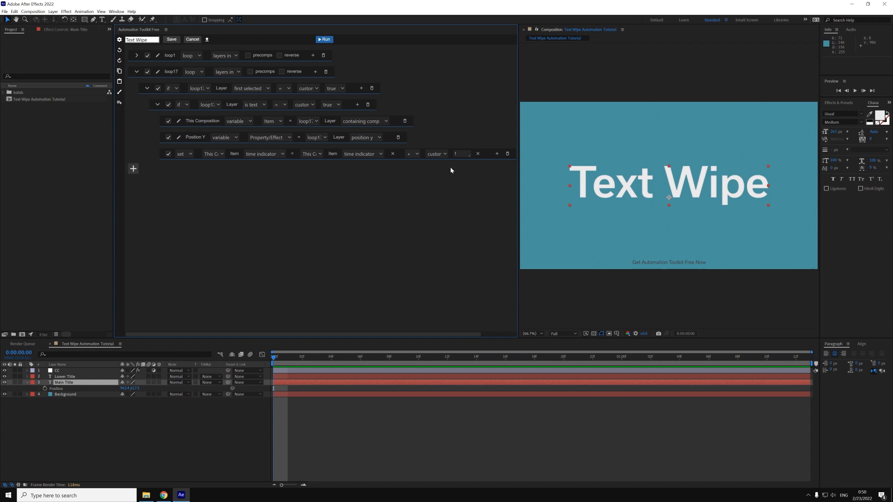
- Run the script to check the matte layer and 1-second time jump
{"action": "left_click", "coordinate": [324, 39]}
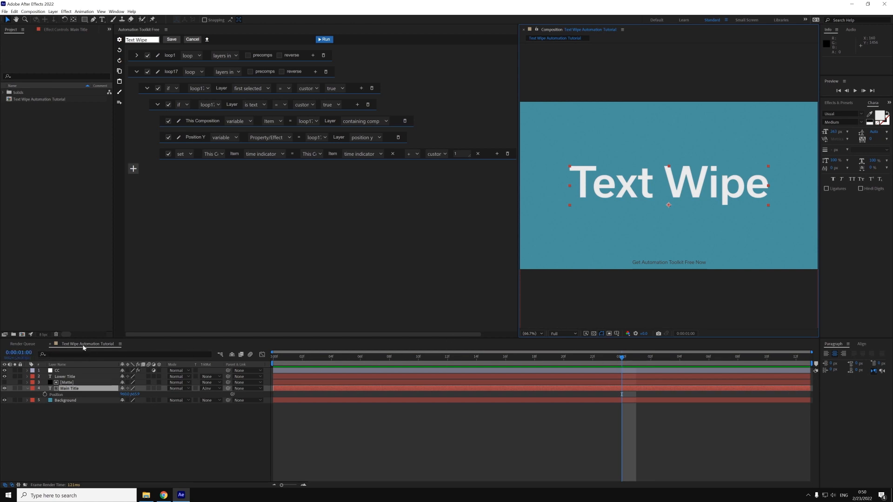
{"action": "mouse_move", "coordinate": [333, 396]}
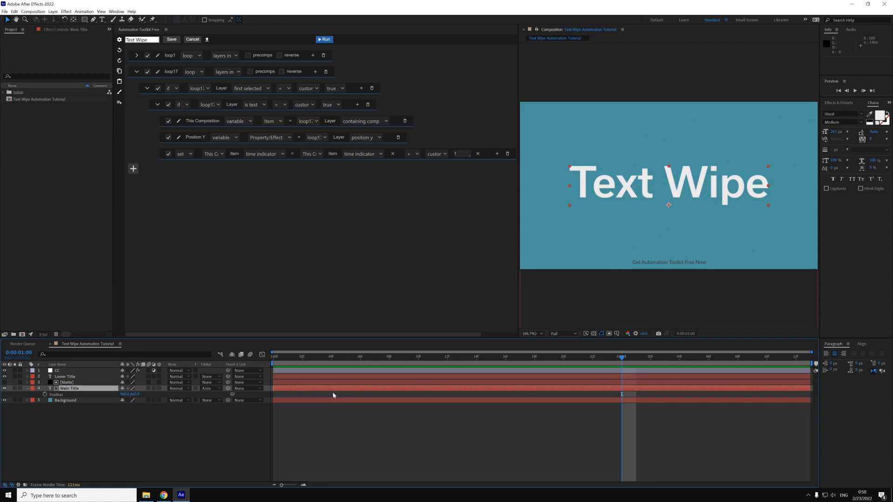
{"action": "mouse_move", "coordinate": [622, 357]}
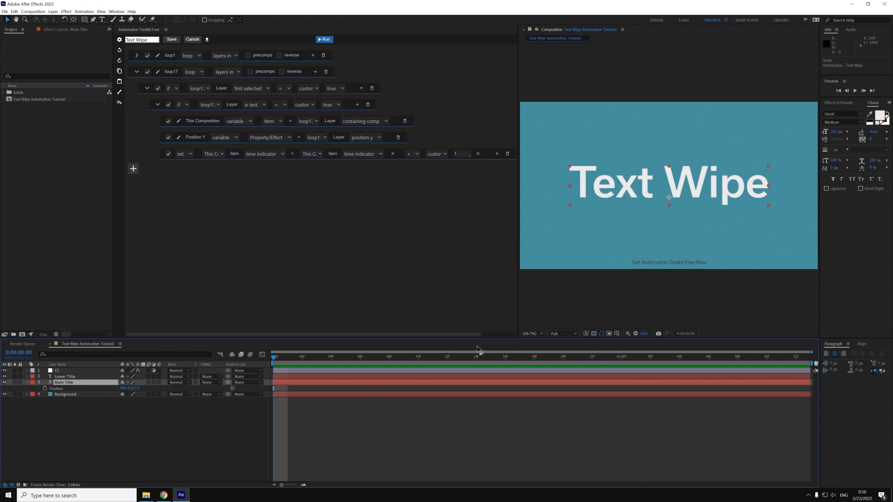
{"action": "mouse_move", "coordinate": [324, 190]}
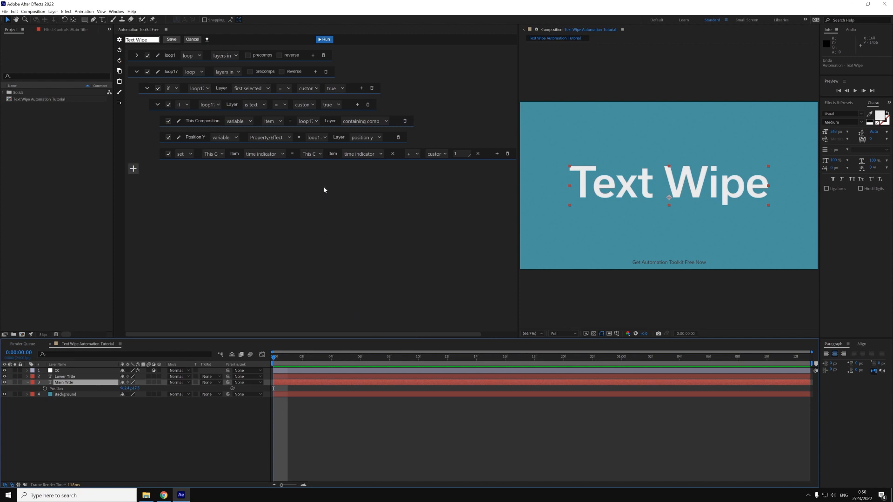
{"action": "mouse_move", "coordinate": [348, 118]}
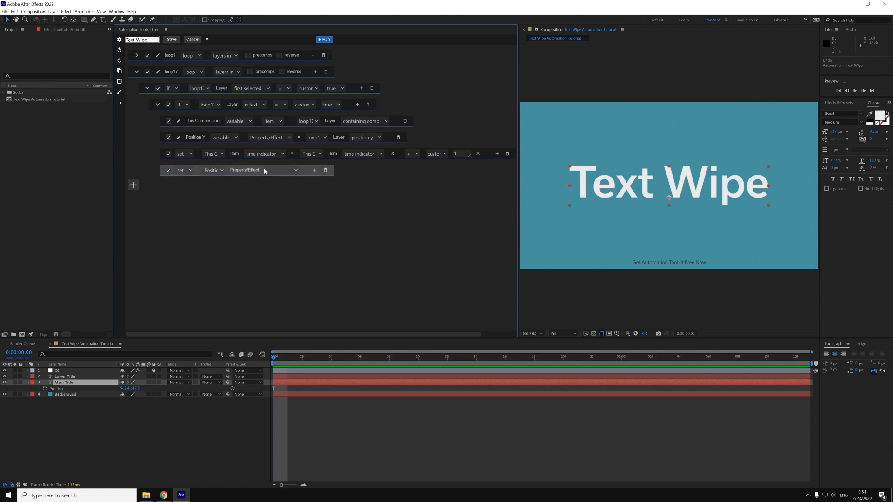
- Set Position Y's keyframe time to This Composition's time indicator
{"action": "left_click", "coordinate": [244, 169]}
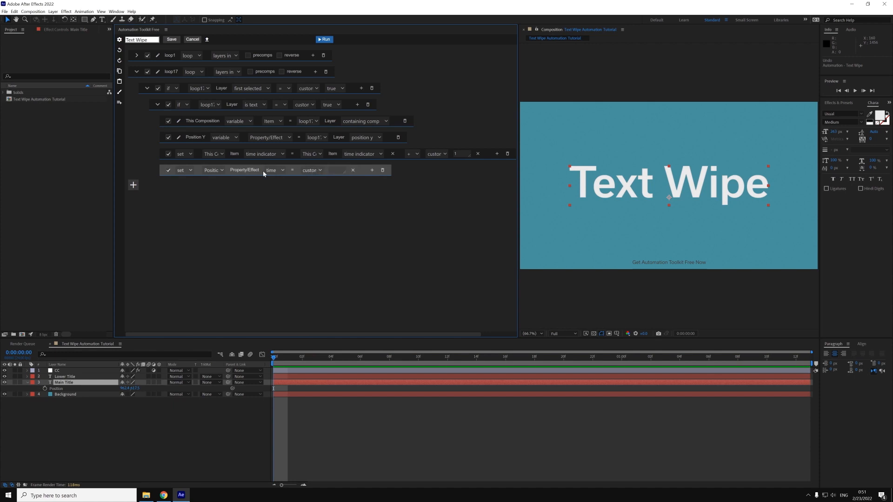
{"action": "mouse_move", "coordinate": [272, 170]}
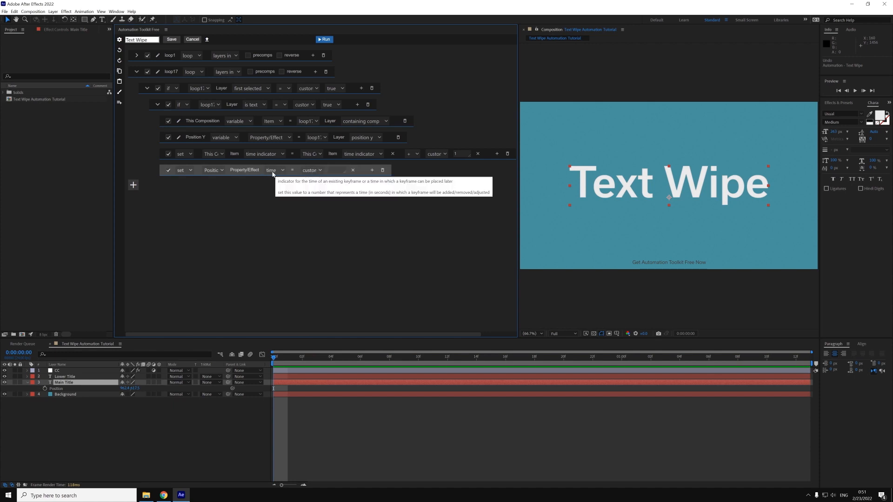
{"action": "left_click", "coordinate": [312, 169]}
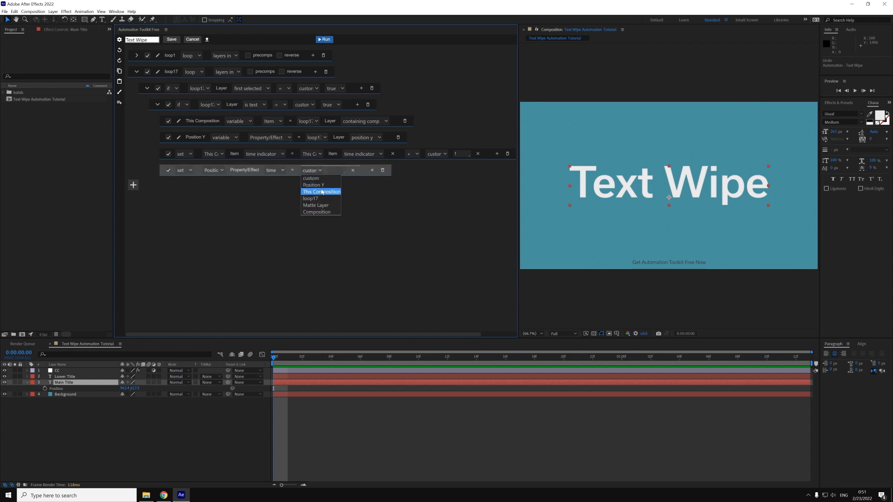
{"action": "left_click", "coordinate": [320, 192]}
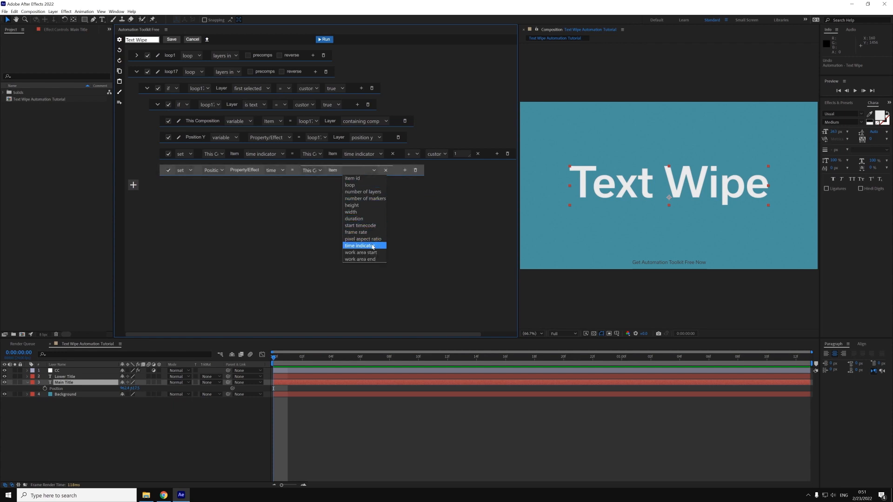
{"action": "left_click", "coordinate": [359, 245]}
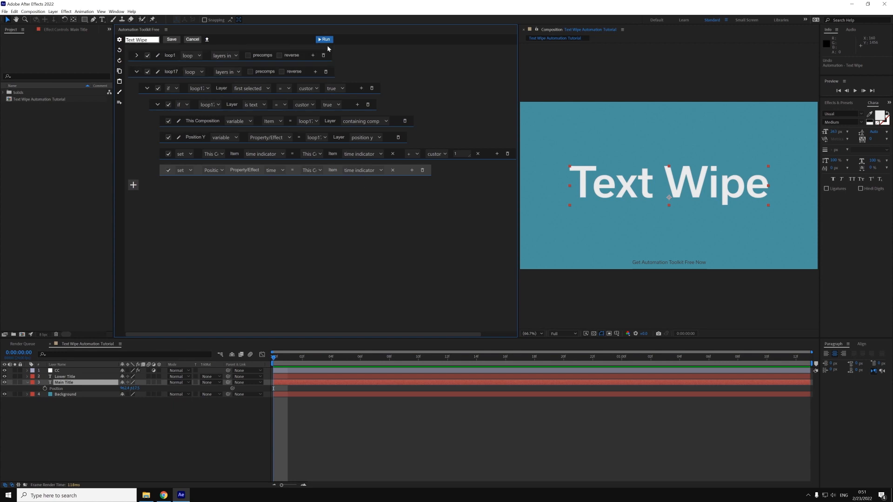
{"action": "mouse_move", "coordinate": [366, 196]}
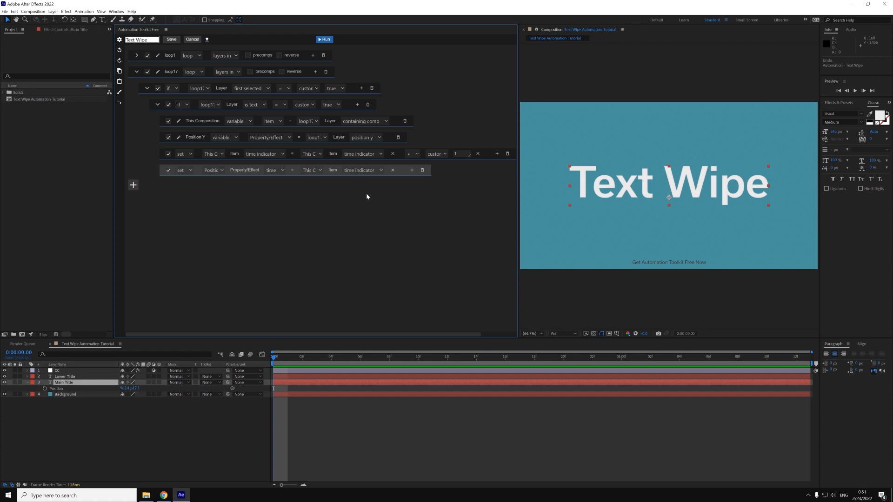
{"action": "mouse_move", "coordinate": [467, 362]}
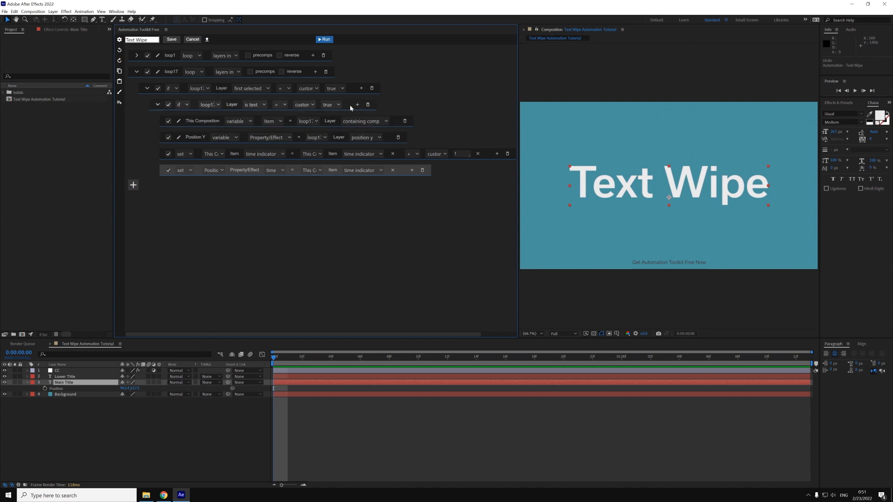
- Add an action that adds a Position Y keyframe with custom value 100
{"action": "left_click", "coordinate": [133, 201]}
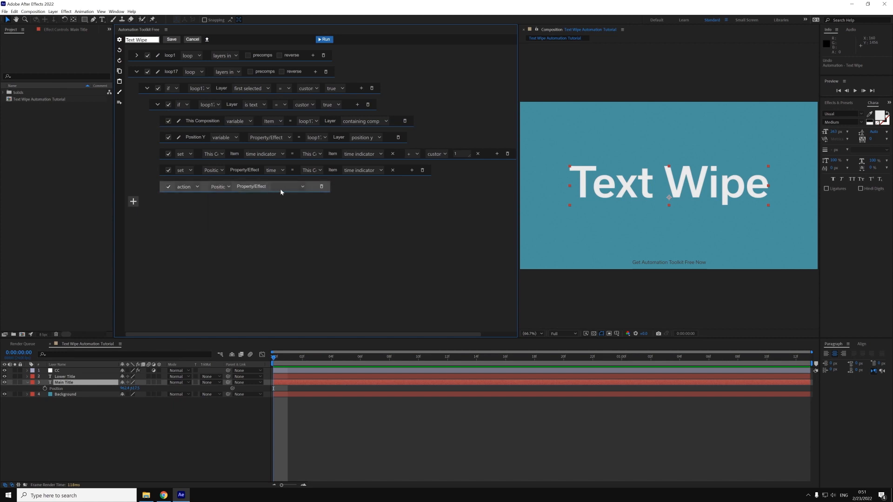
{"action": "left_click", "coordinate": [258, 186]}
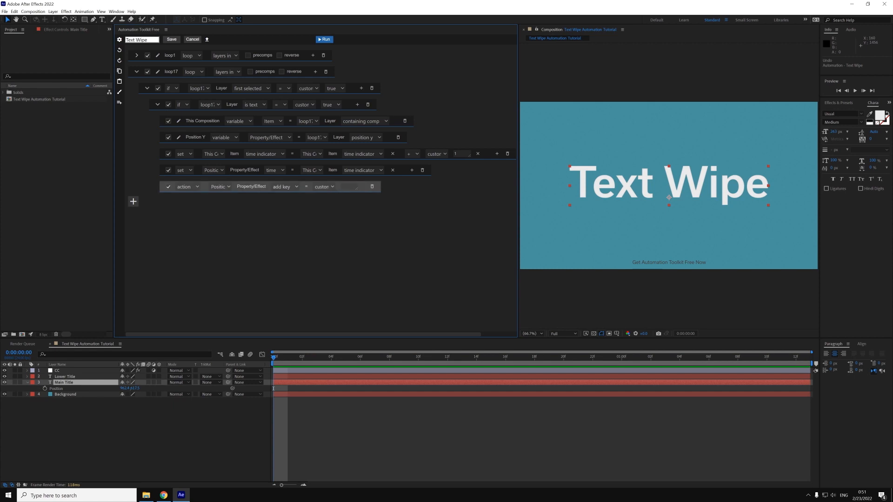
{"action": "left_click", "coordinate": [349, 187]}
{"action": "type", "text": "100"}
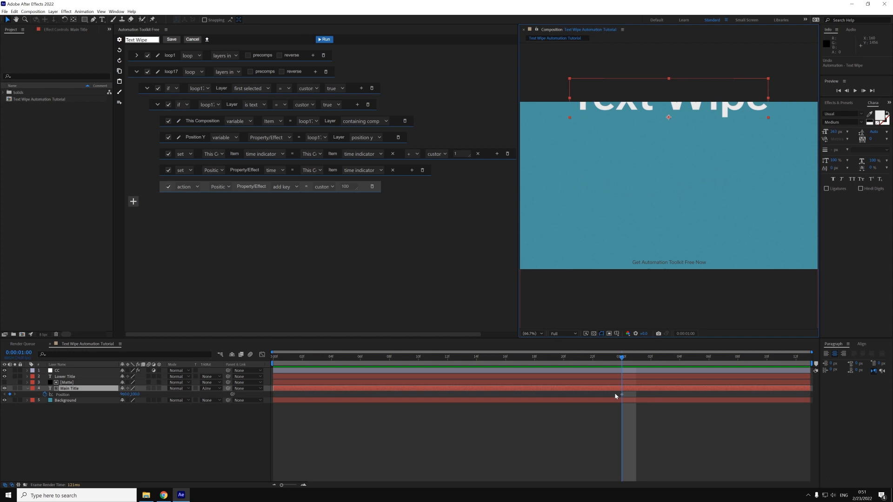
{"action": "double_click", "coordinate": [68, 389]}
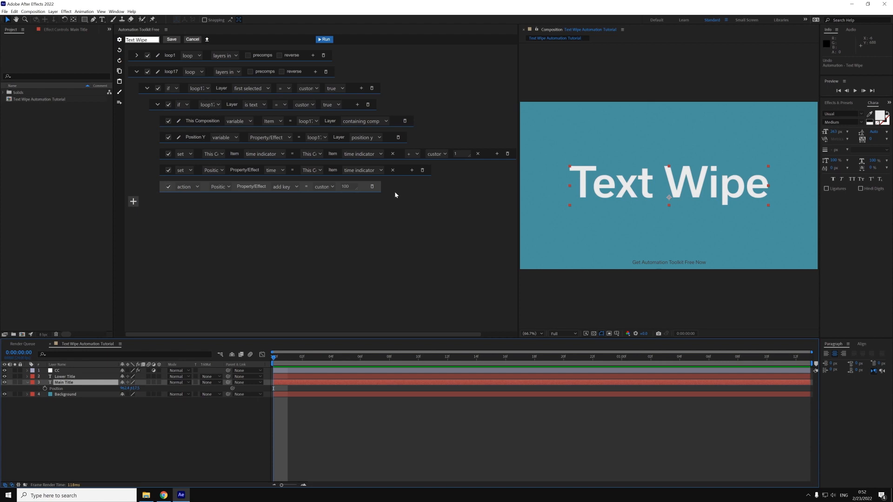
- Take the add-key value from the looped layer's position y instead of custom
{"action": "left_click", "coordinate": [324, 186]}
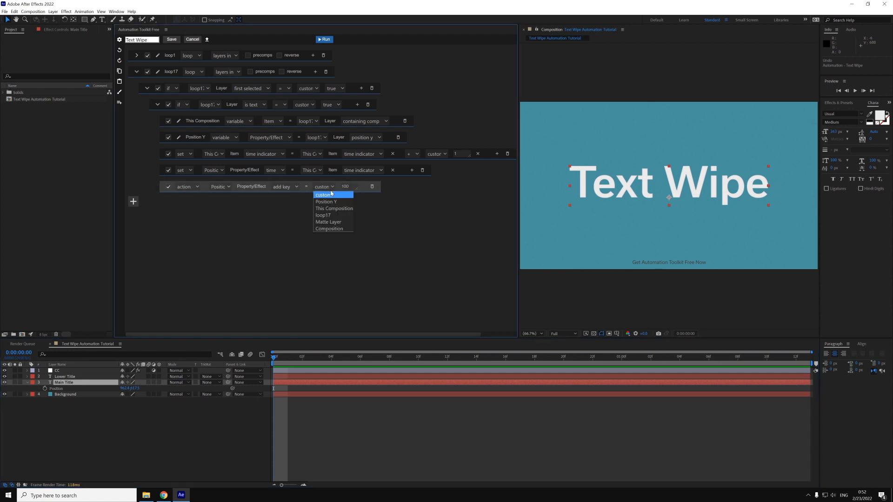
{"action": "left_click", "coordinate": [323, 195]}
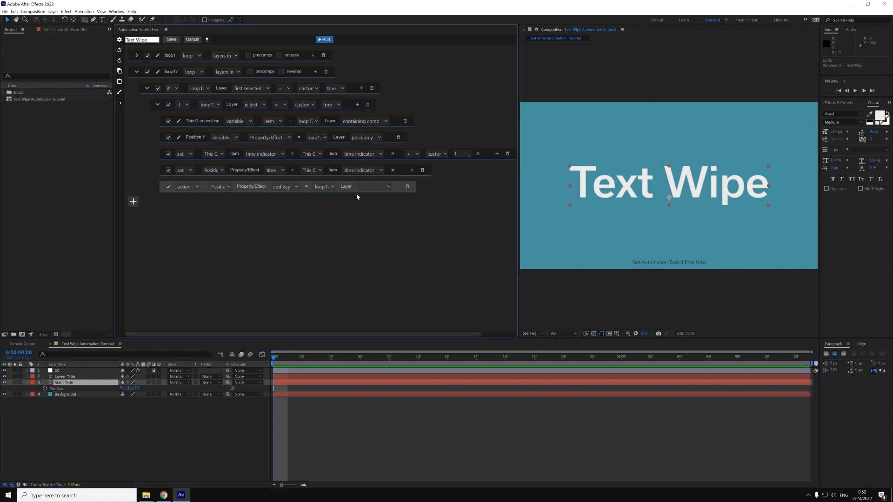
{"action": "left_click", "coordinate": [366, 186]}
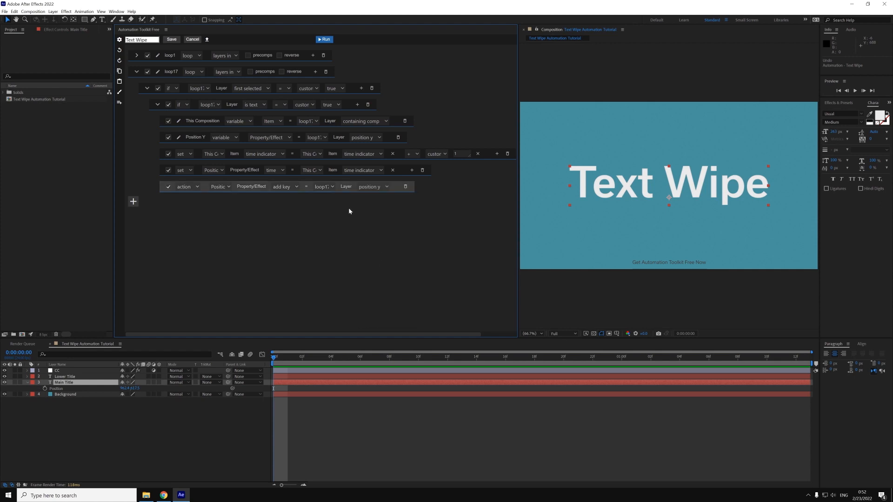
{"action": "mouse_move", "coordinate": [318, 246]}
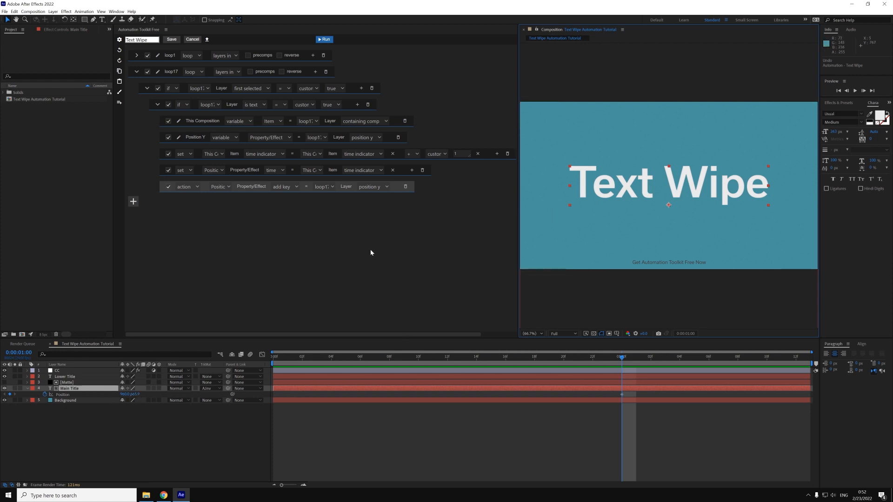
{"action": "mouse_move", "coordinate": [308, 257]}
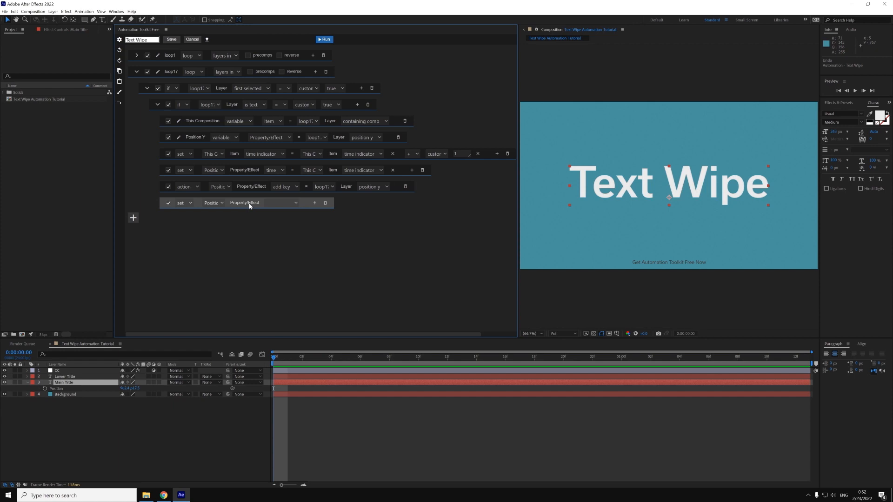
- Set the Position Y keyframe's influence in to 66 and speed in to 0
{"action": "left_click", "coordinate": [280, 203]}
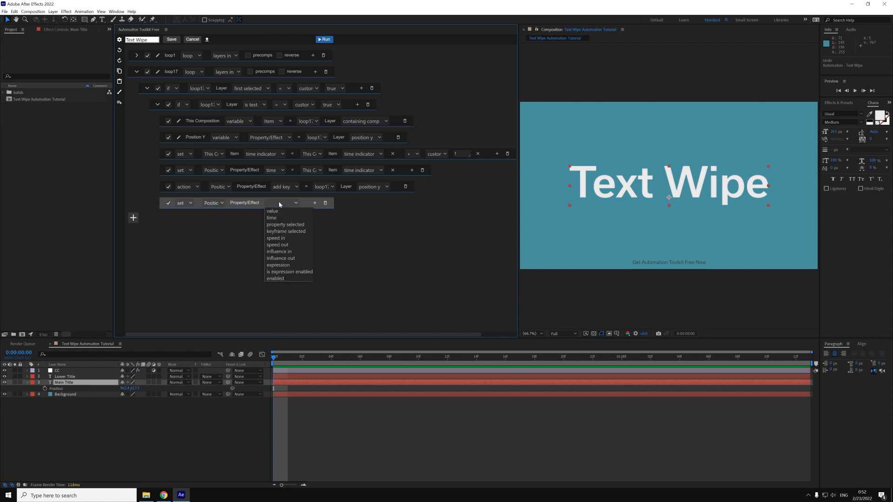
{"action": "left_click", "coordinate": [279, 252]}
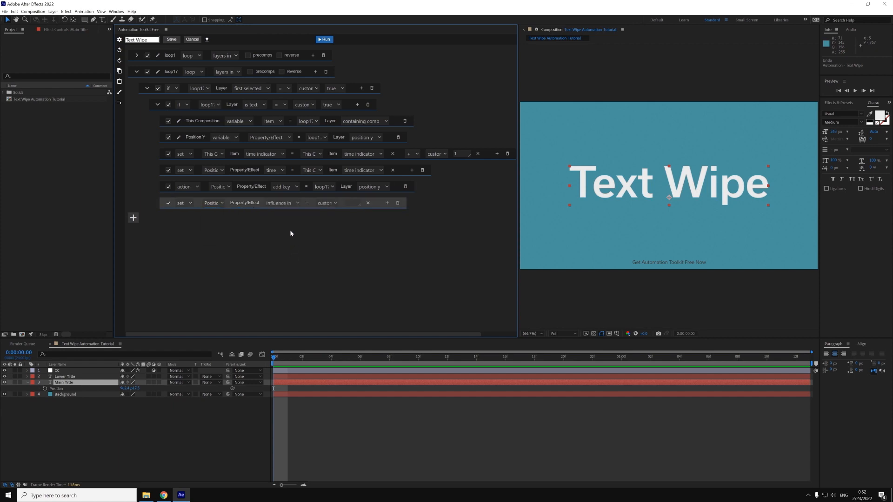
{"action": "left_click", "coordinate": [351, 203]}
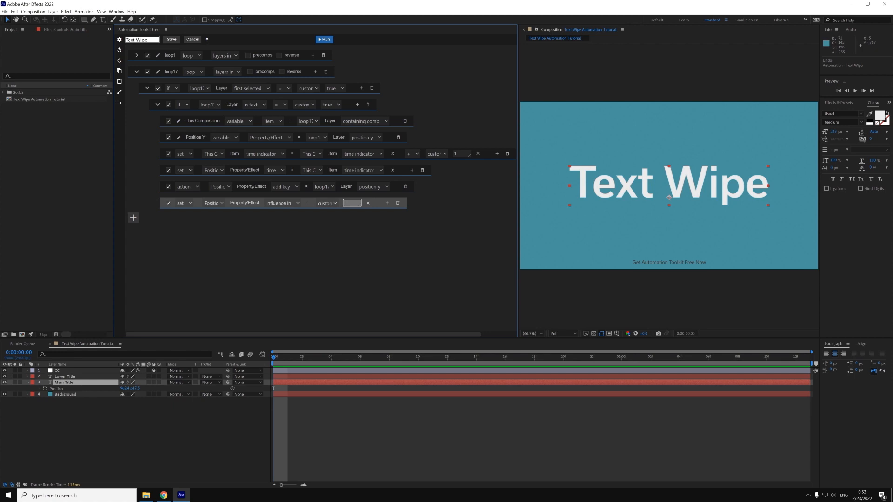
{"action": "type", "text": "66"}
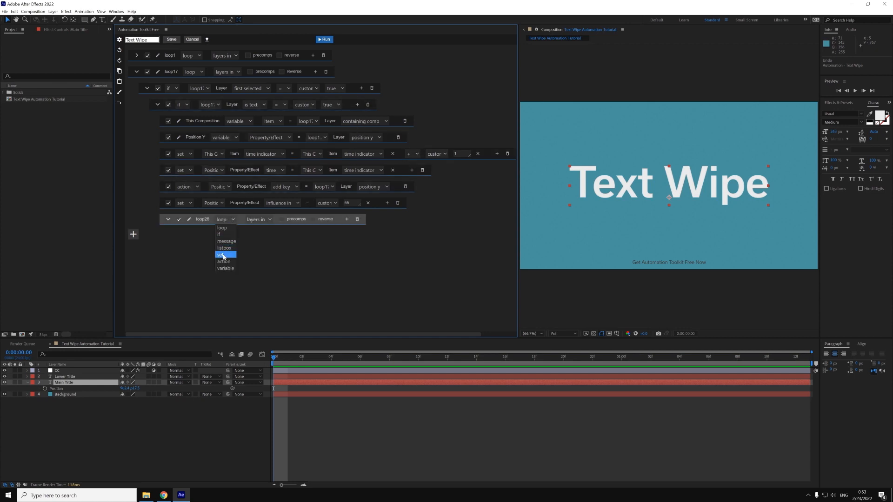
{"action": "left_click", "coordinate": [222, 255]}
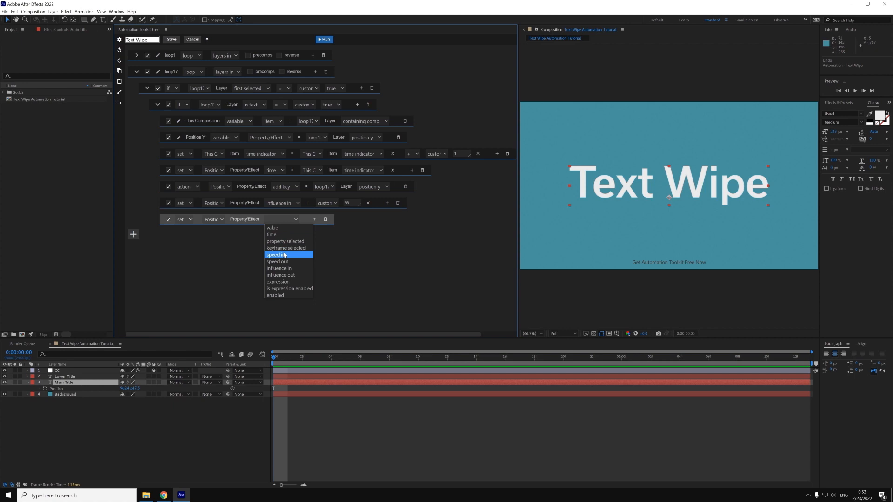
{"action": "left_click", "coordinate": [275, 255]}
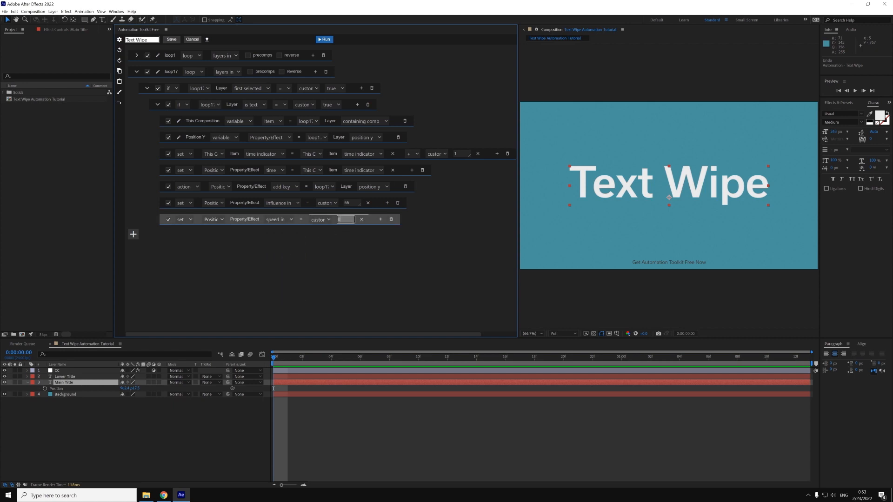
{"action": "type", "text": "0"}
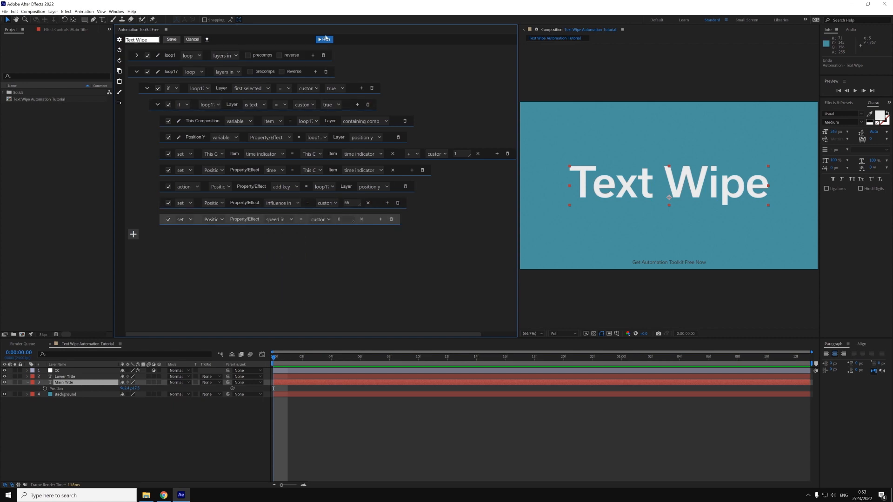
- Run the script and check the Keyframe Velocity result
{"action": "left_click", "coordinate": [325, 39]}
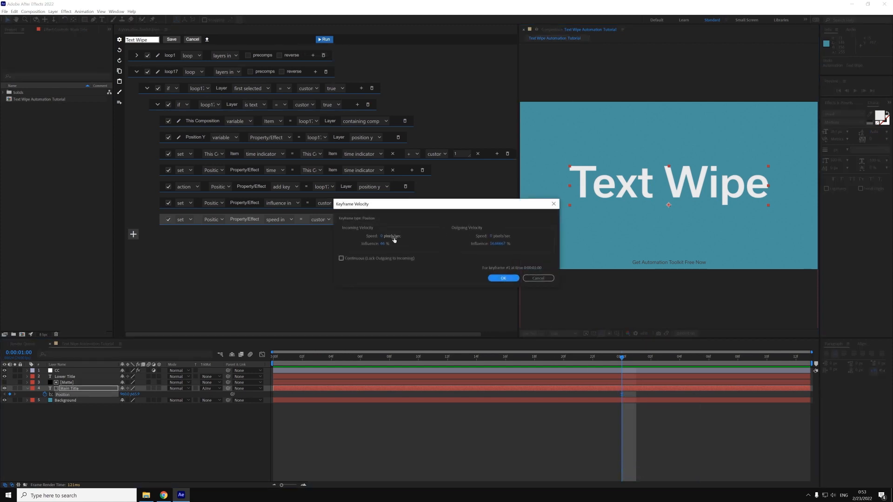
{"action": "left_click", "coordinate": [503, 279]}
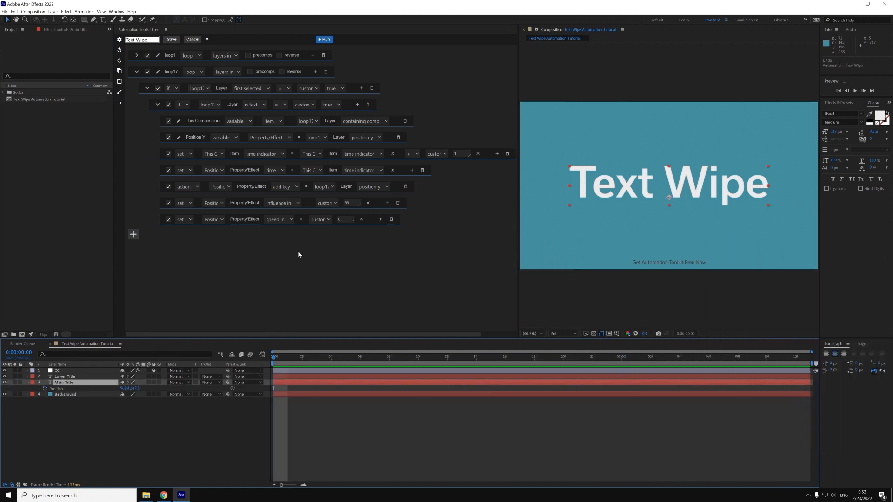
{"action": "mouse_move", "coordinate": [341, 267]}
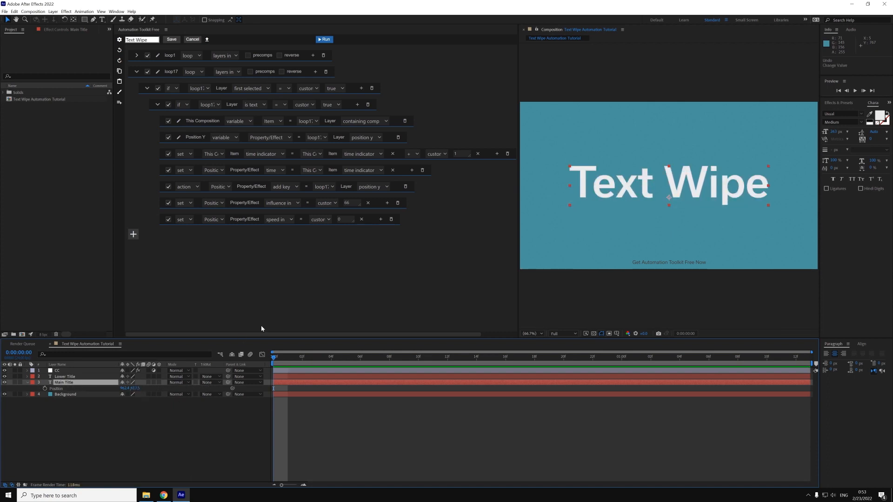
{"action": "mouse_move", "coordinate": [686, 240]}
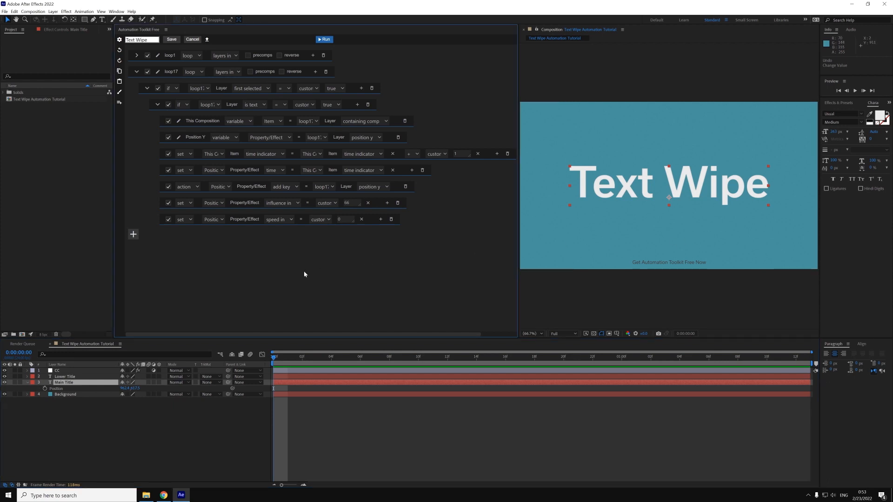
{"action": "mouse_move", "coordinate": [285, 375]}
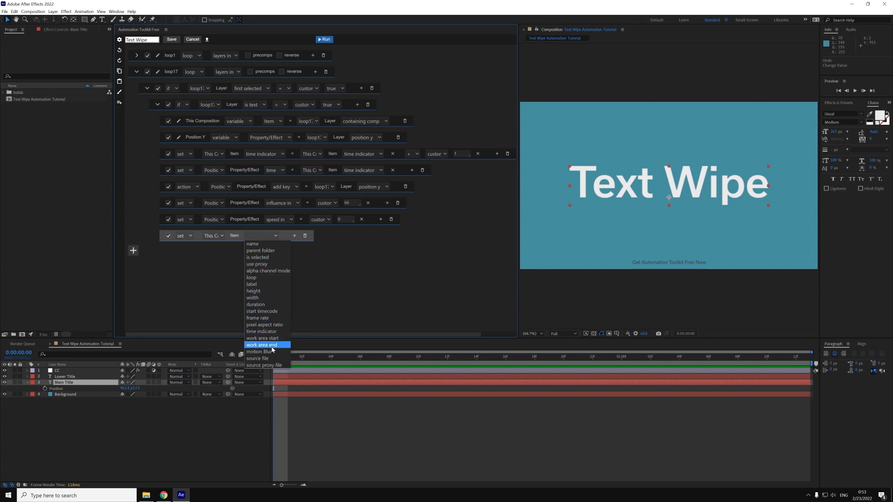
- Set This Comp's time indicator to its current time indicator minus a custom 1
{"action": "left_click", "coordinate": [262, 331]}
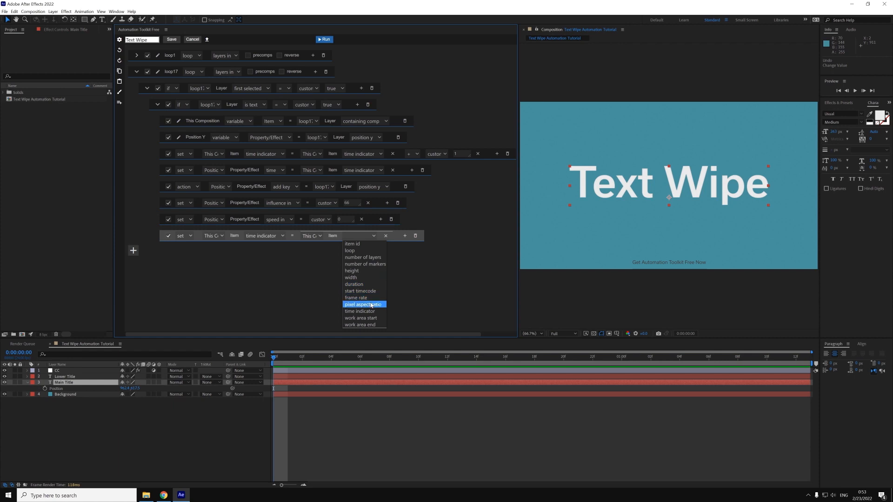
{"action": "left_click", "coordinate": [359, 311]}
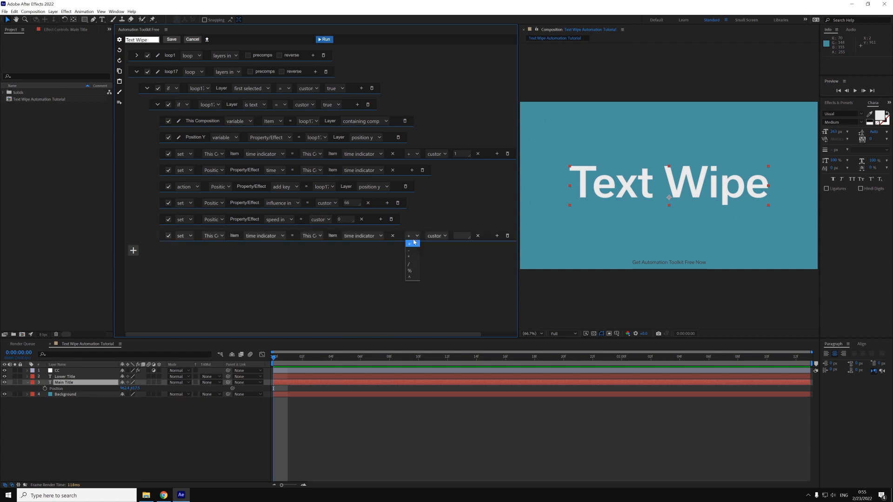
{"action": "left_click", "coordinate": [409, 250]}
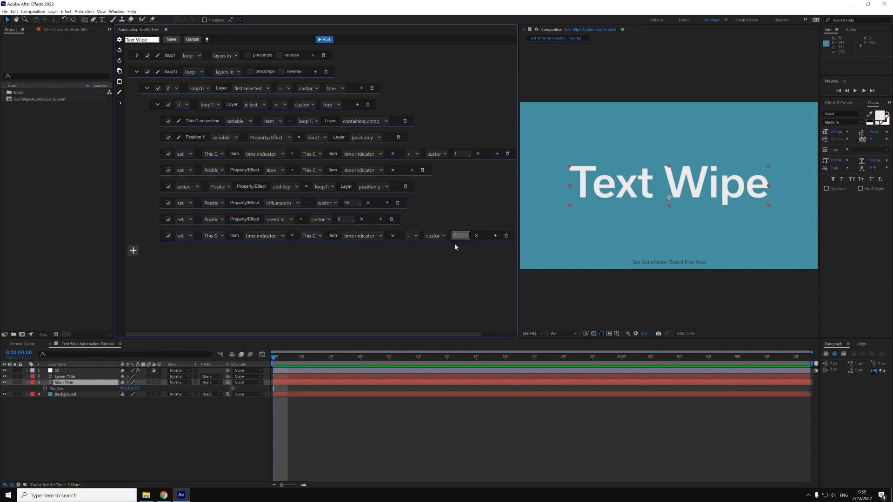
{"action": "type", "text": "1"}
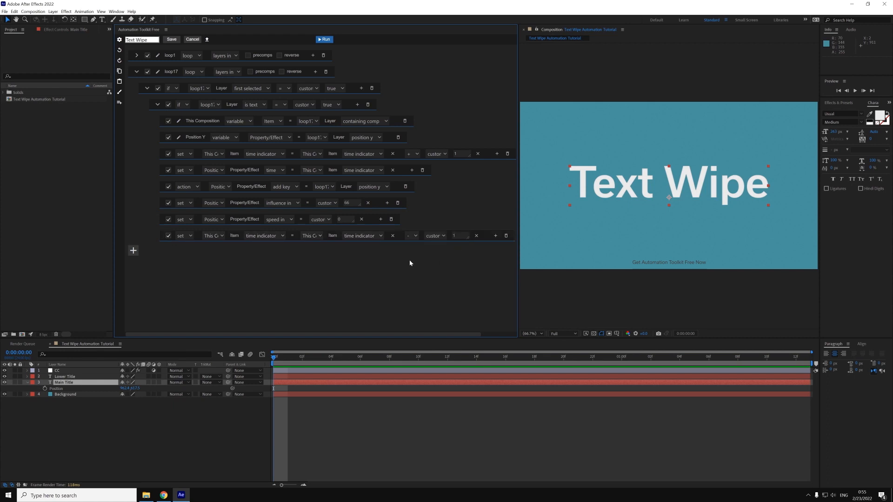
{"action": "left_click", "coordinate": [324, 40]}
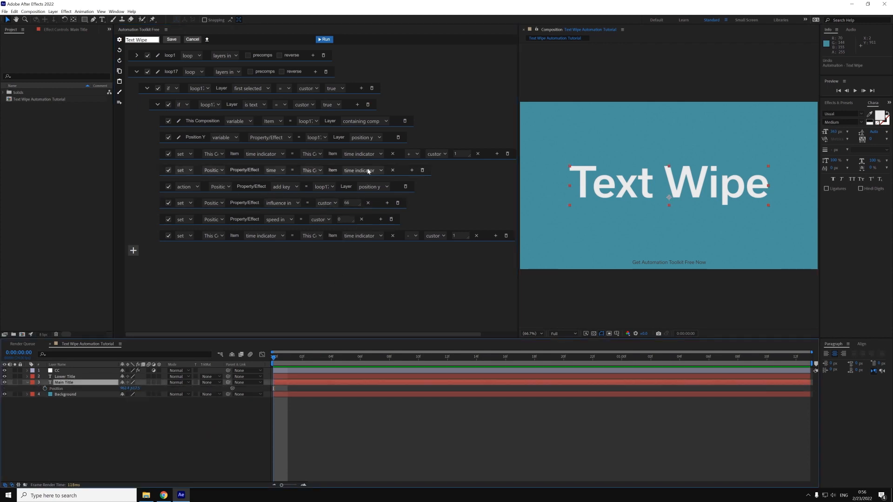
- Duplicate the set line assigning Position Y's keyframe time from the comp time indicator
{"action": "left_click", "coordinate": [133, 250]}
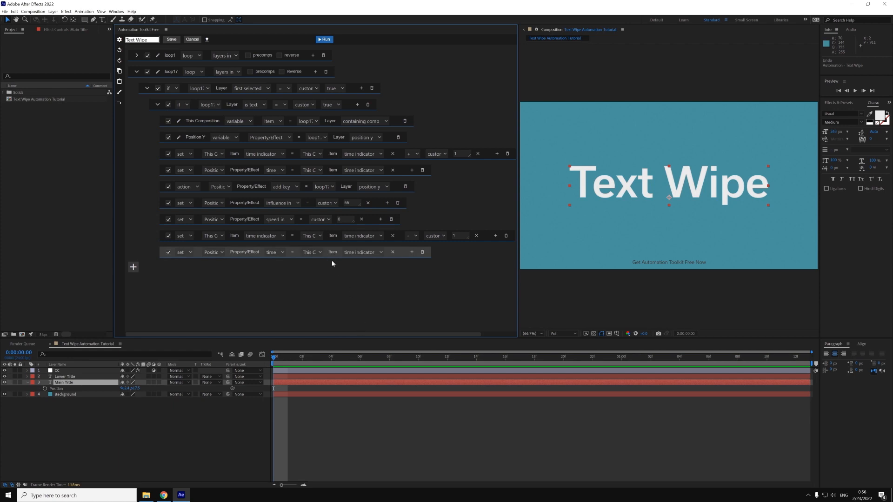
{"action": "mouse_move", "coordinate": [302, 263]}
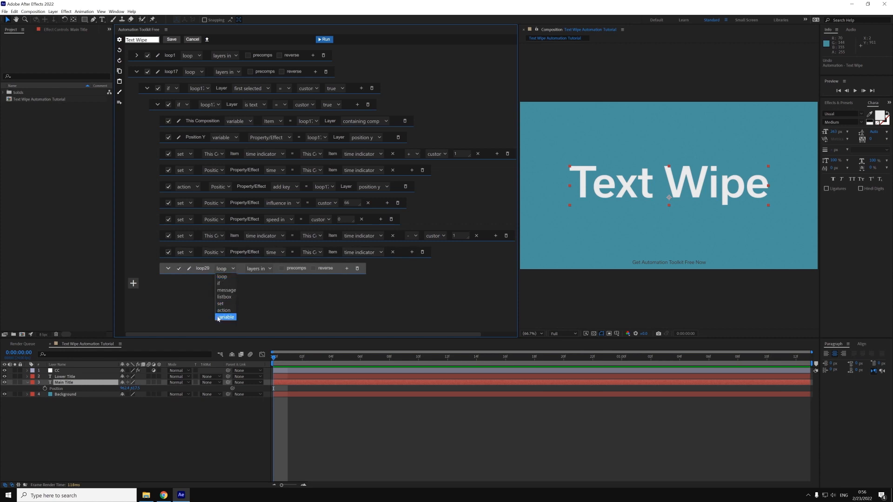
- Create a Number variable named Key Value set to 0 and add a new line below it
{"action": "left_click", "coordinate": [225, 317]}
{"action": "type", "text": "Key Va"}
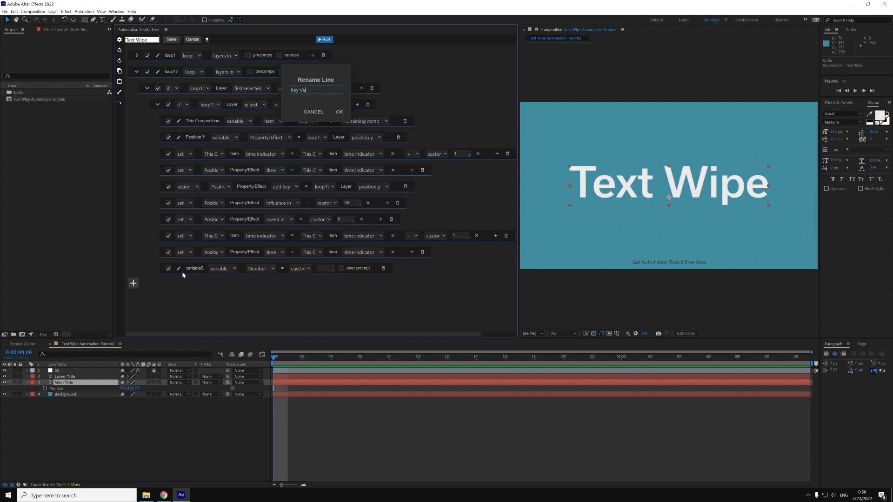
{"action": "left_click", "coordinate": [339, 112]}
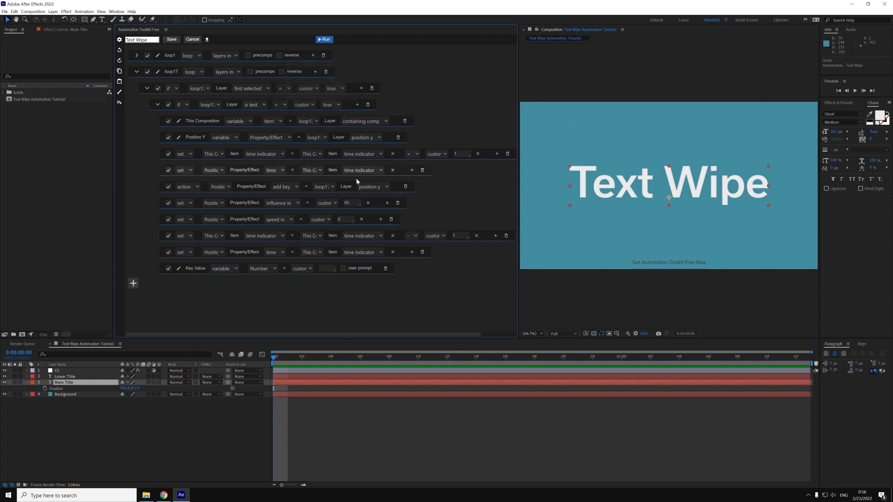
{"action": "left_click", "coordinate": [326, 268]}
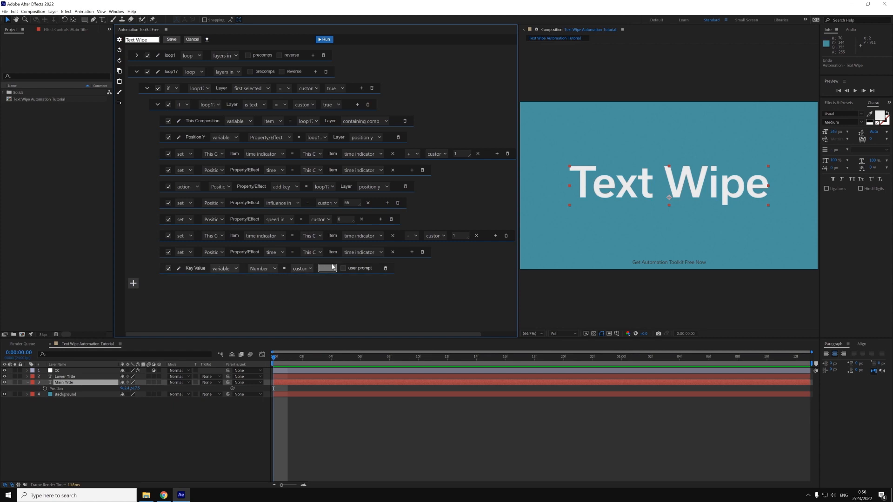
{"action": "left_click", "coordinate": [325, 268]}
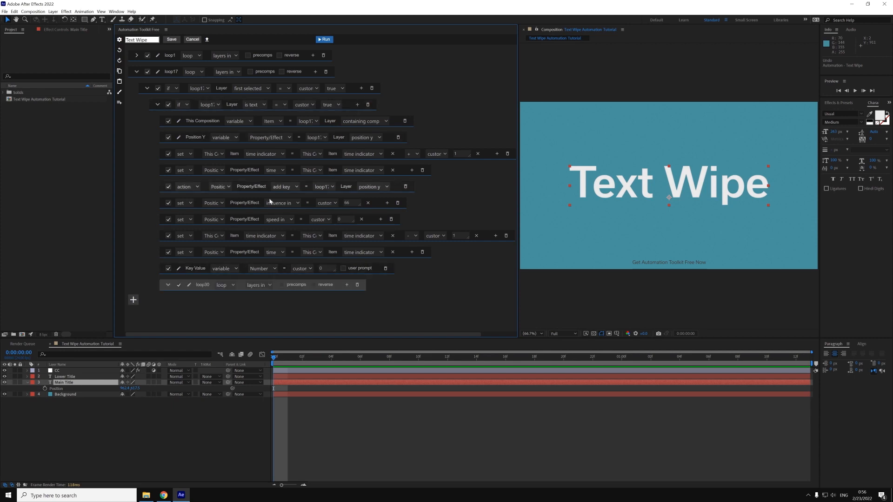
- Make the new line set Key Value to the looped layer's position y plus its height
{"action": "left_click", "coordinate": [224, 285]}
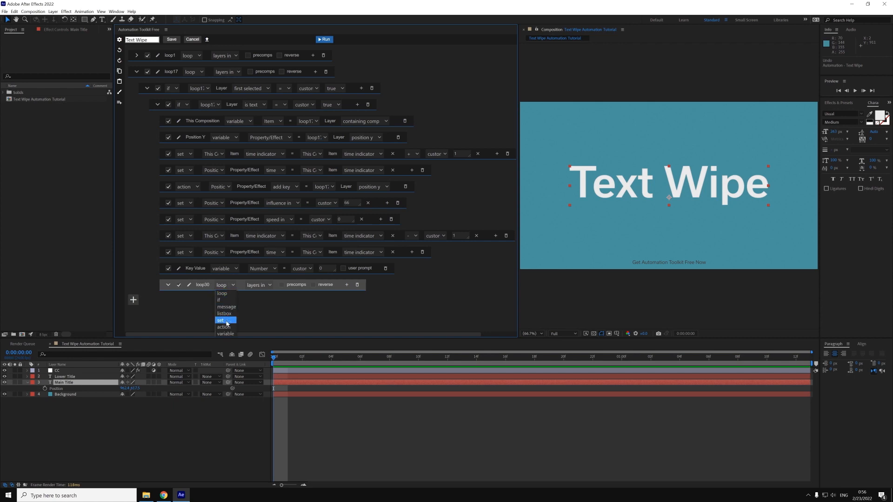
{"action": "left_click", "coordinate": [221, 320]}
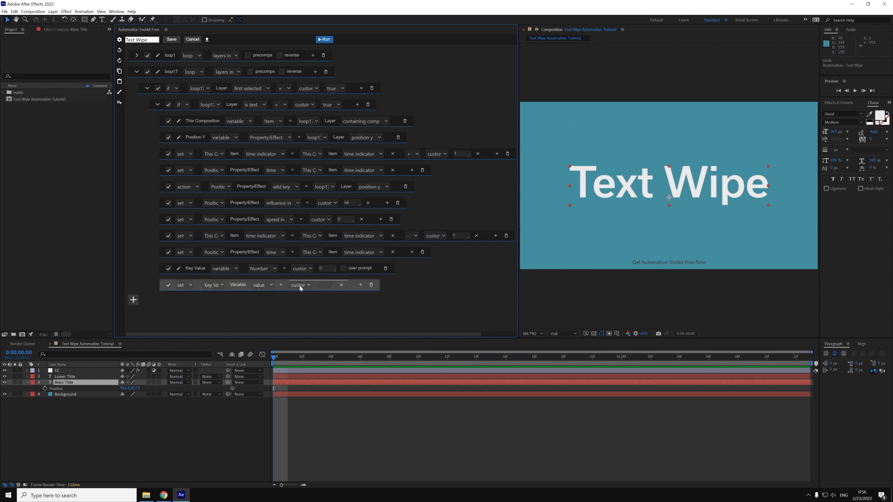
{"action": "left_click", "coordinate": [301, 285]}
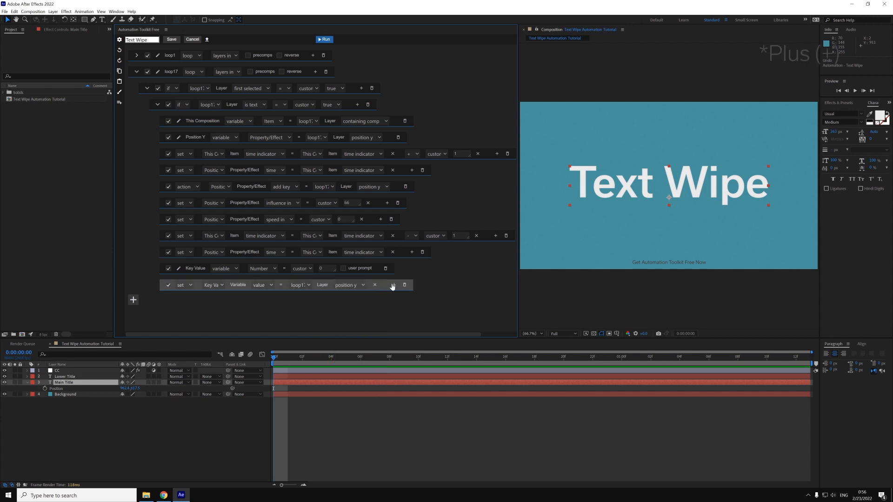
{"action": "left_click", "coordinate": [420, 285]}
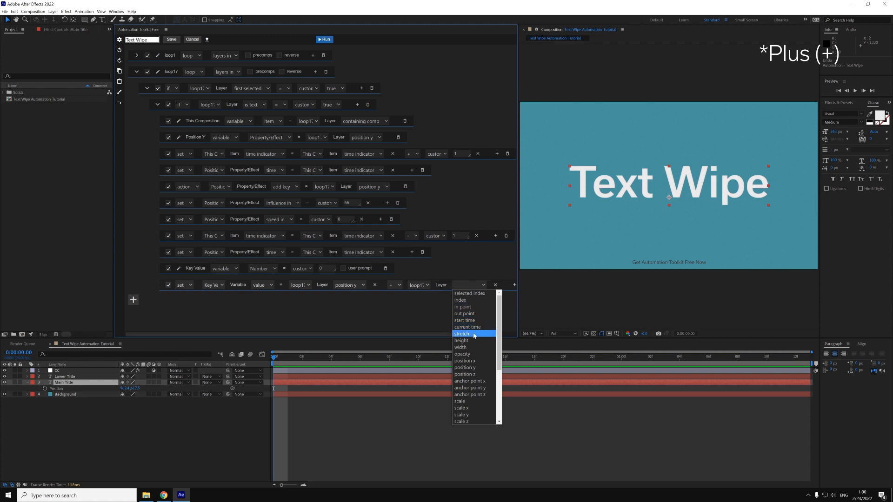
{"action": "left_click", "coordinate": [461, 341]}
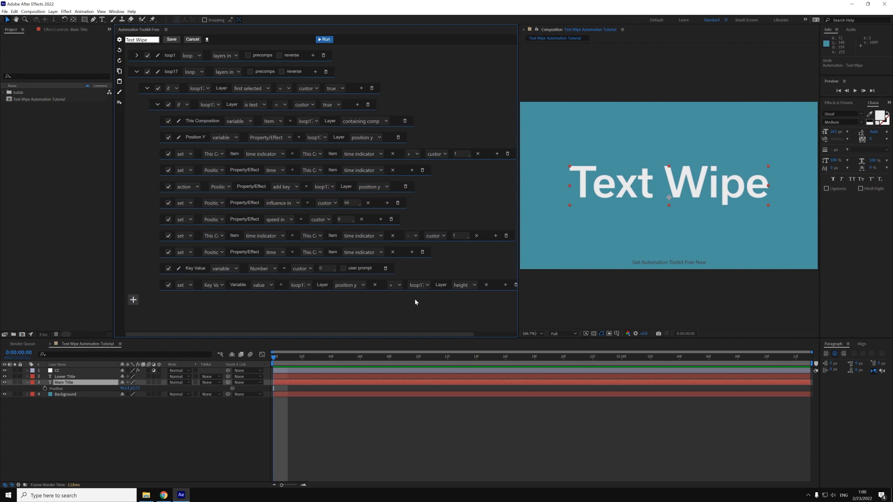
{"action": "mouse_move", "coordinate": [234, 300]}
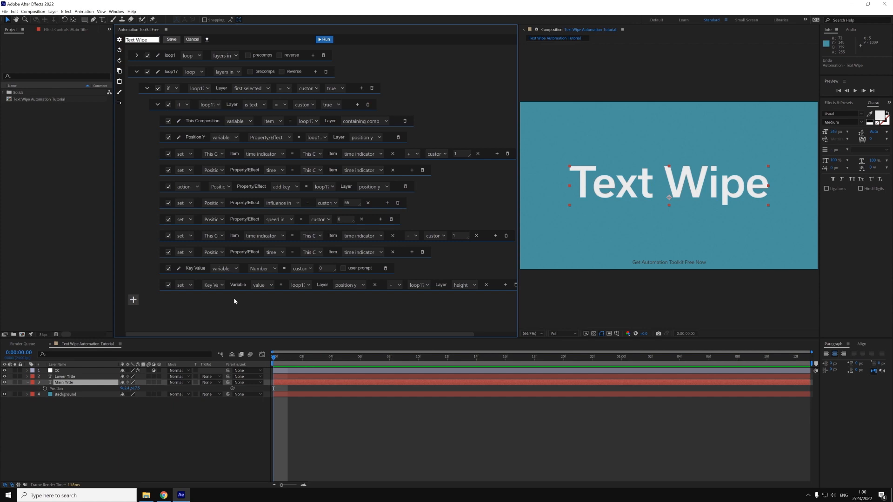
{"action": "mouse_move", "coordinate": [357, 105]}
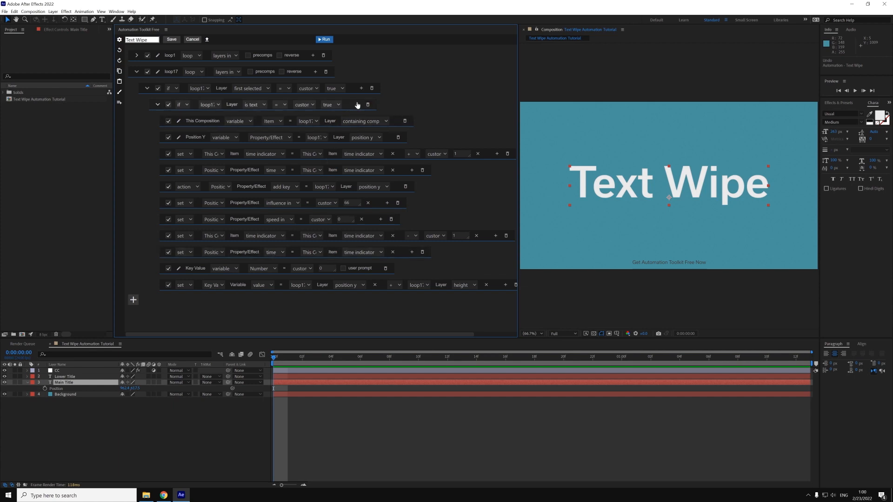
- Add an action line that adds a Position Y keyframe using the Key Value variable's value
{"action": "left_click", "coordinate": [133, 301]}
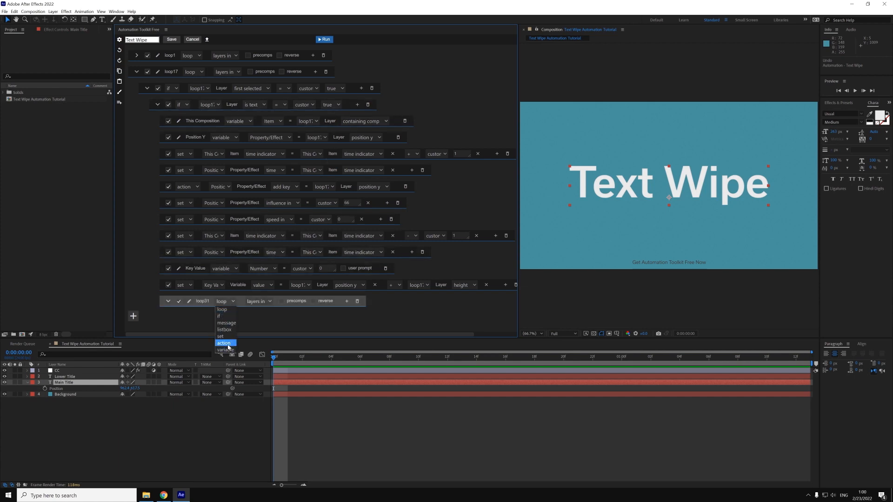
{"action": "left_click", "coordinate": [224, 343]}
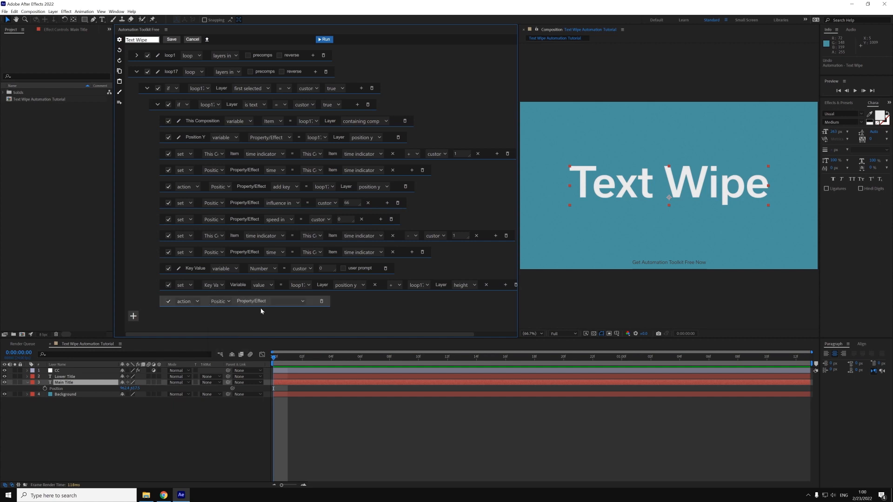
{"action": "left_click", "coordinate": [269, 300]}
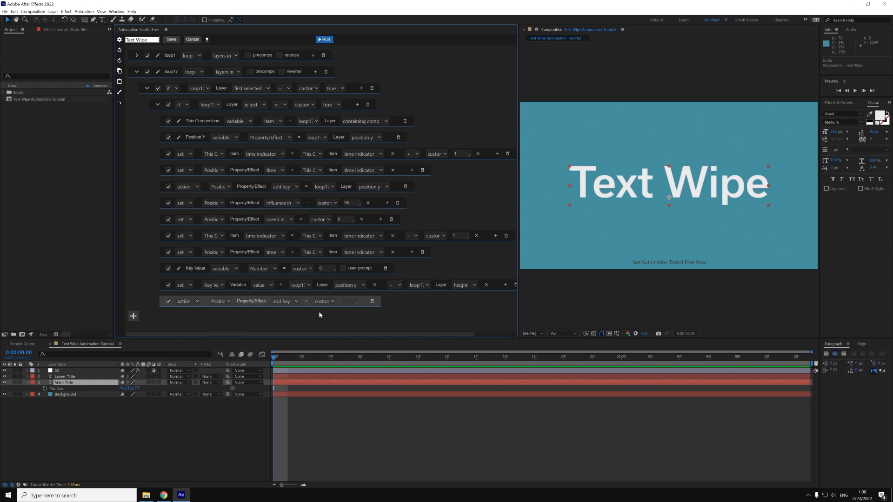
{"action": "left_click", "coordinate": [323, 301]}
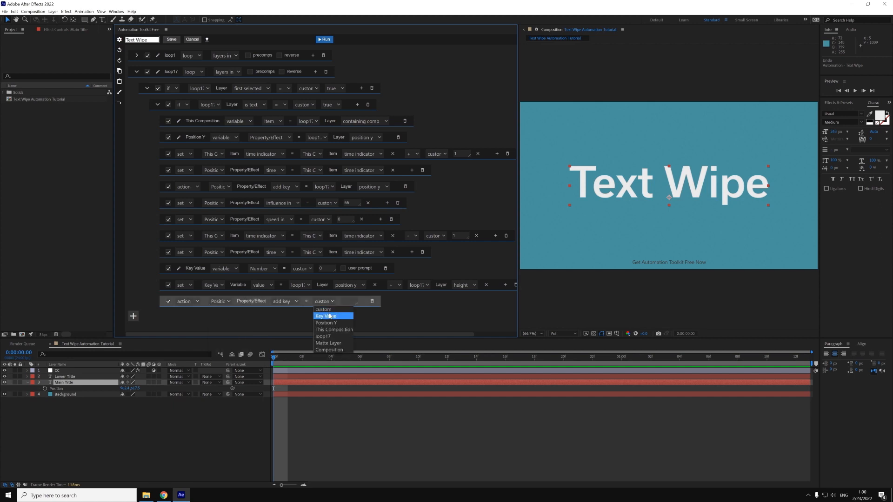
{"action": "left_click", "coordinate": [326, 317]}
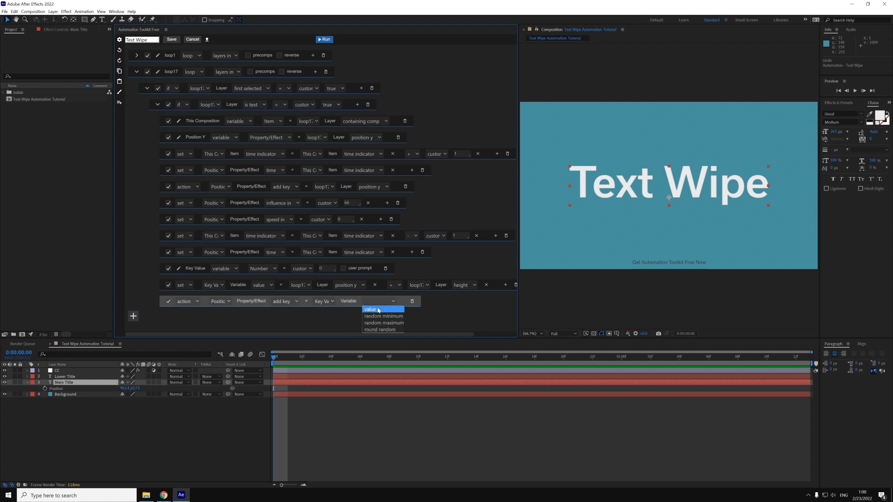
{"action": "left_click", "coordinate": [371, 309]}
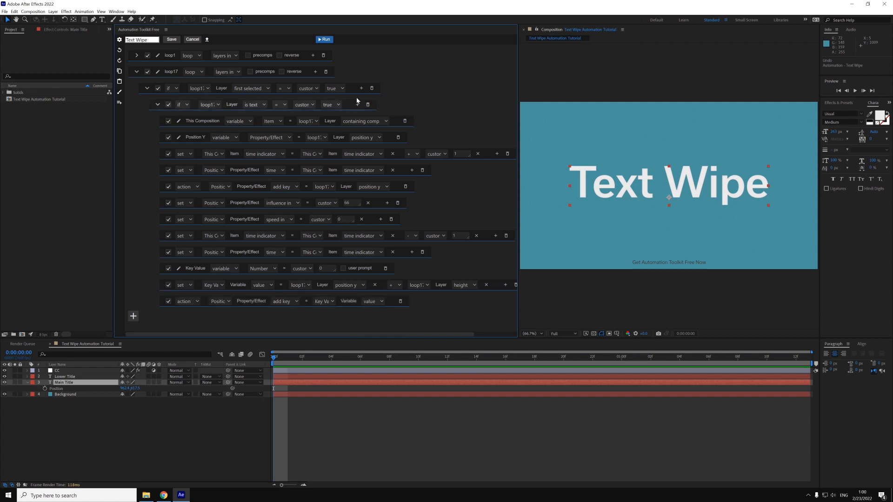
- Test-run the script on the title layer and undo the result
{"action": "left_click", "coordinate": [324, 39]}
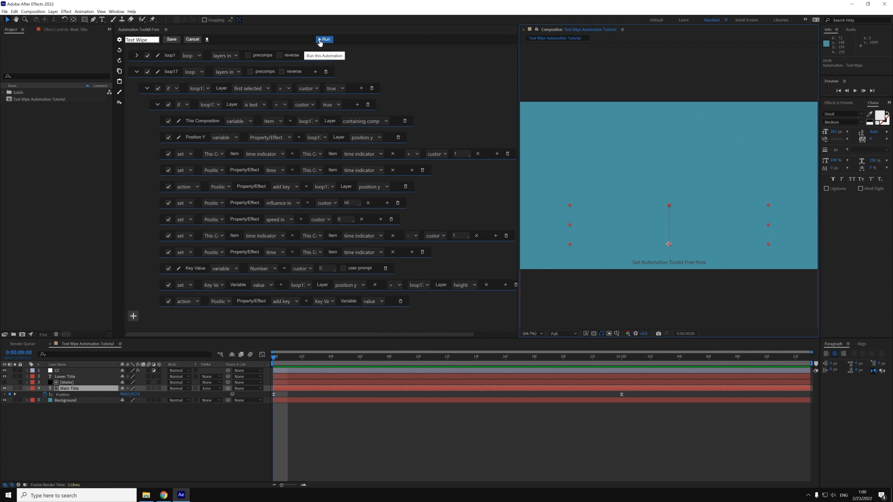
{"action": "left_click", "coordinate": [325, 40]}
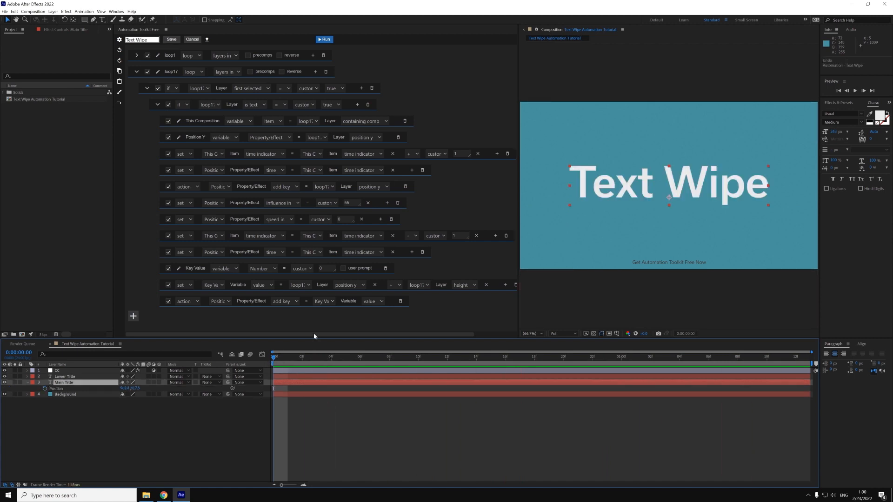
- Add a set step giving the Position Y keyframe outgoing influence 66
{"action": "left_click", "coordinate": [133, 316]}
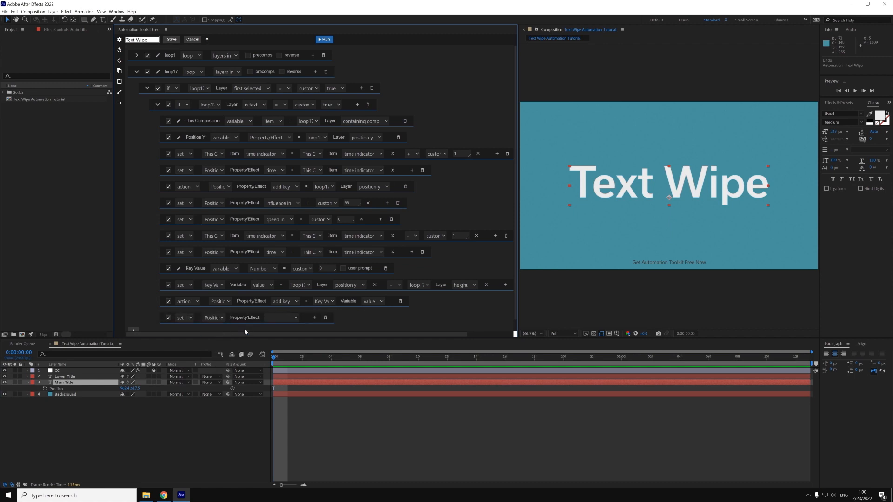
{"action": "left_click", "coordinate": [281, 317]}
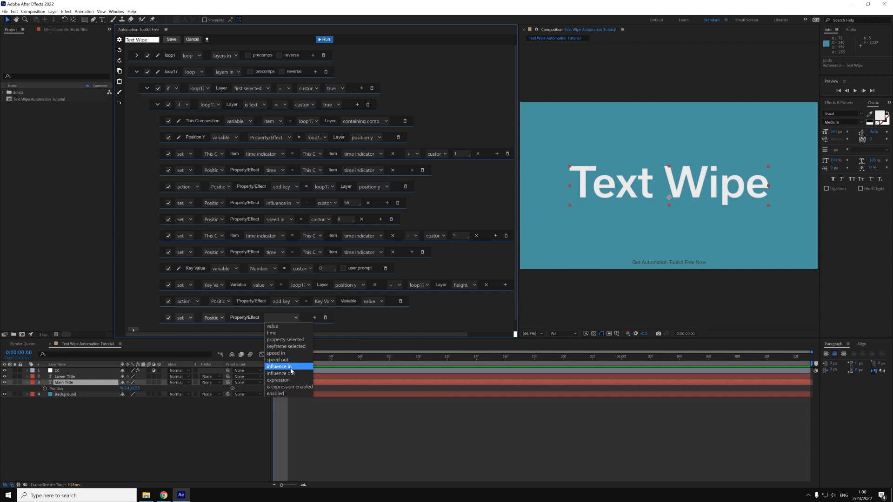
{"action": "left_click", "coordinate": [278, 372]}
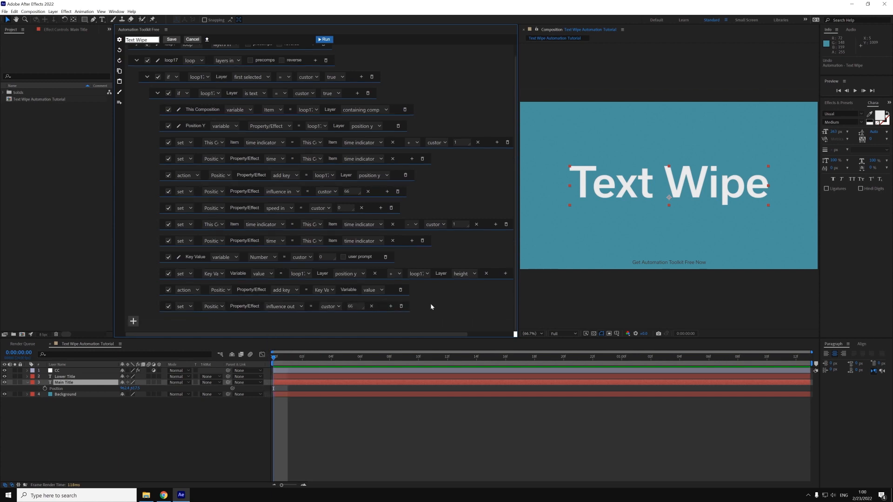
{"action": "left_click", "coordinate": [283, 306]}
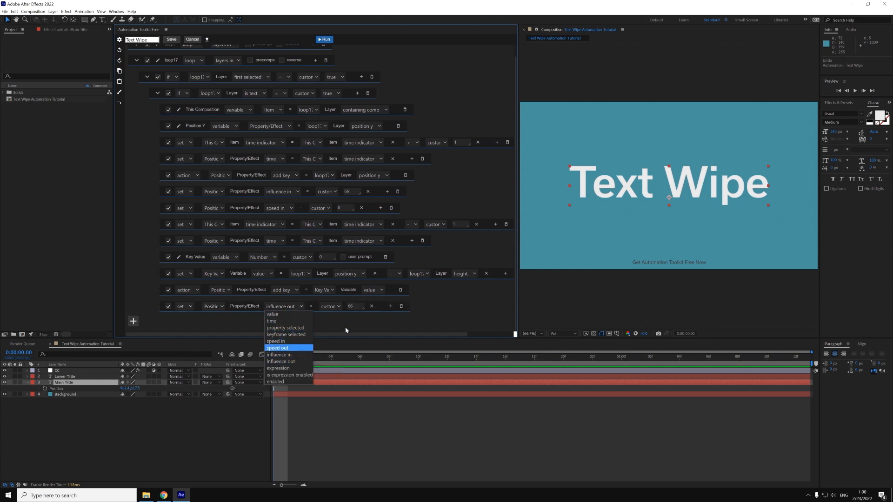
{"action": "left_click", "coordinate": [281, 361]}
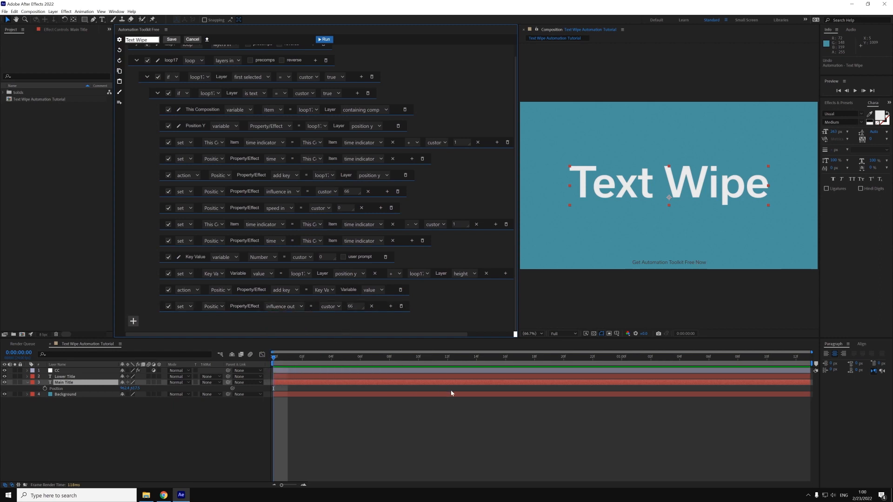
{"action": "mouse_move", "coordinate": [360, 388]}
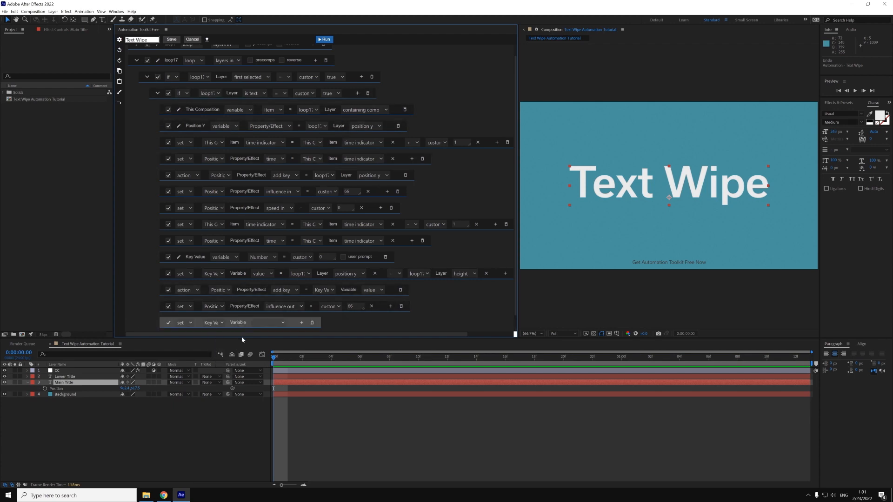
- Add a set step giving Position Y outgoing speed 0, then run the script on the title
{"action": "left_click", "coordinate": [279, 323]}
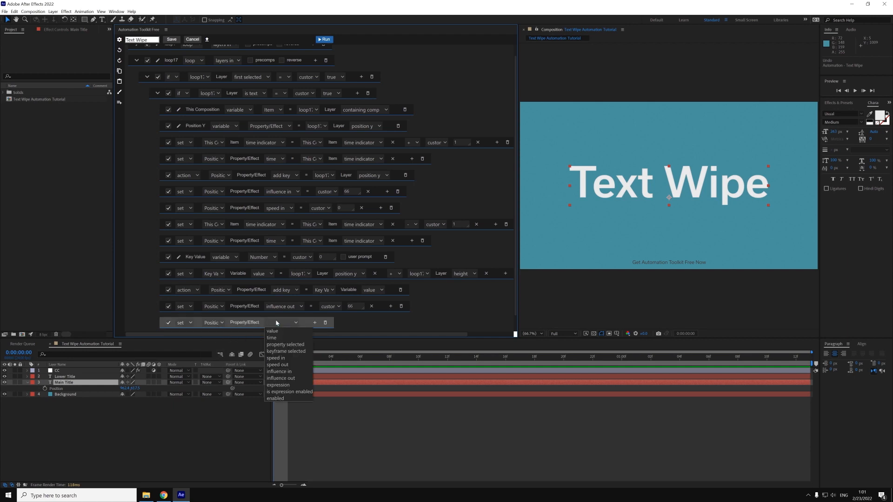
{"action": "left_click", "coordinate": [277, 365]}
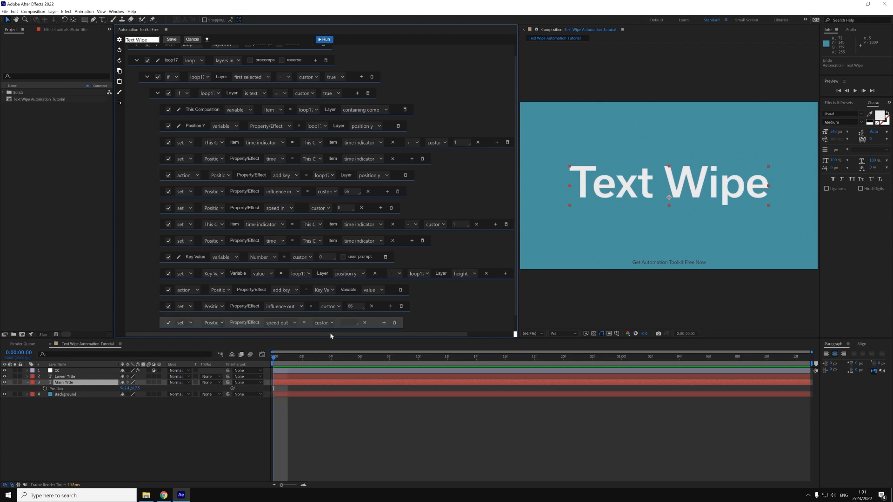
{"action": "left_click", "coordinate": [349, 323]}
{"action": "type", "text": "0"}
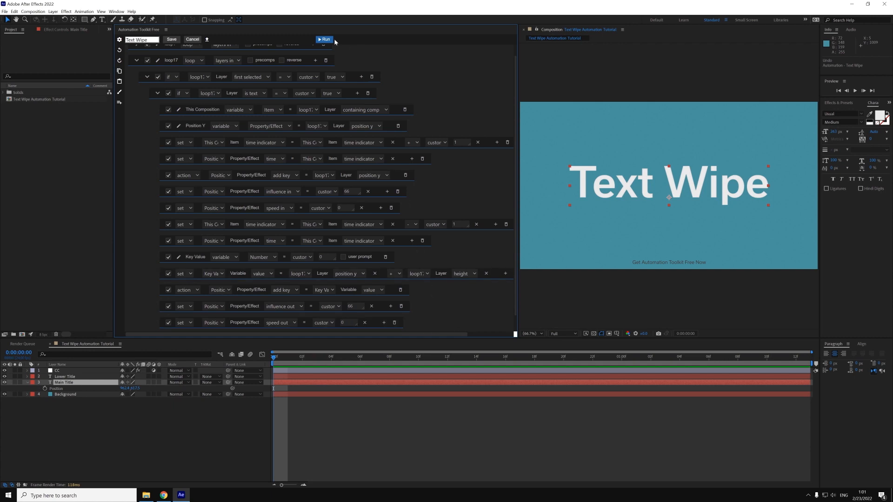
{"action": "left_click", "coordinate": [324, 40]}
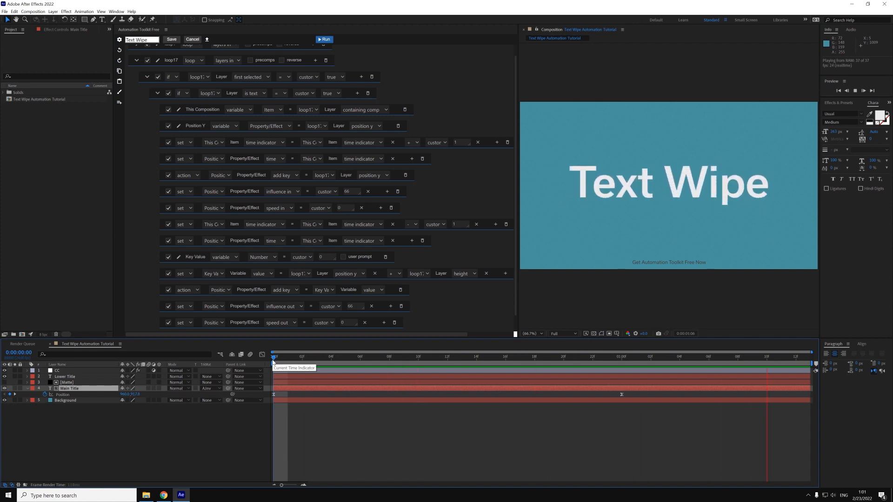
{"action": "left_click", "coordinate": [141, 72]}
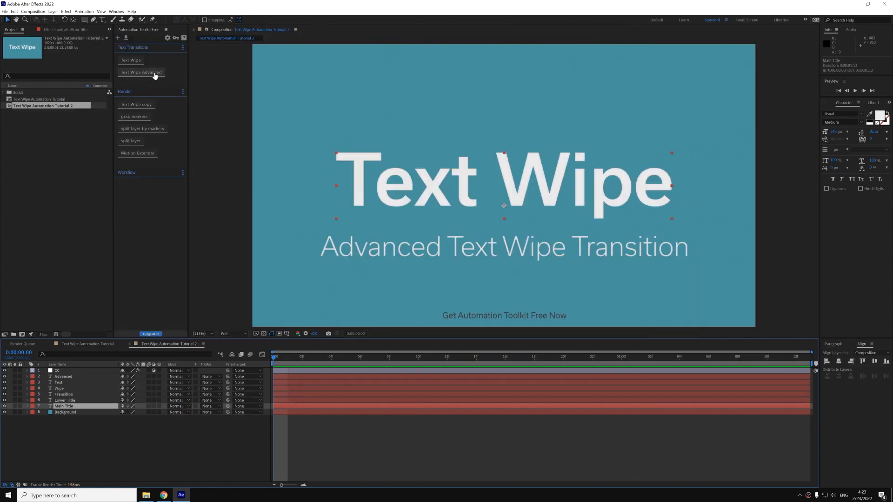
- Run Text Wipe Advanced on the main title and pick the transition direction
{"action": "left_click", "coordinate": [141, 73]}
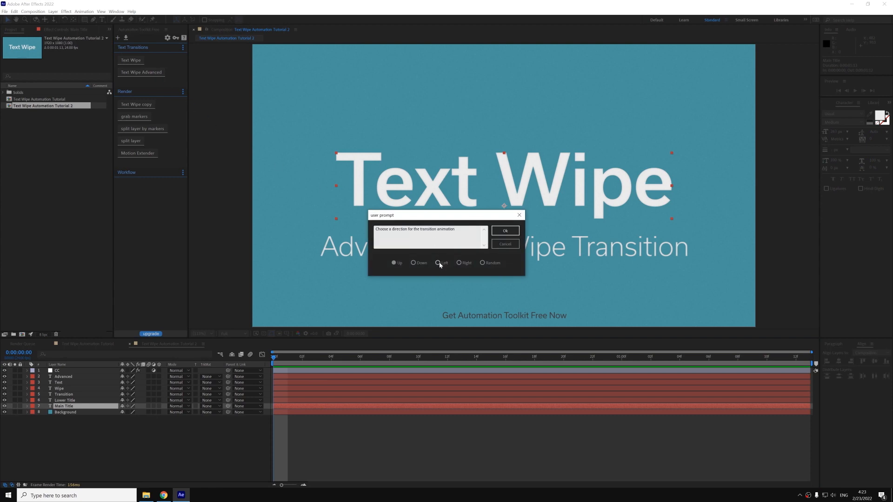
{"action": "left_click", "coordinate": [504, 231]}
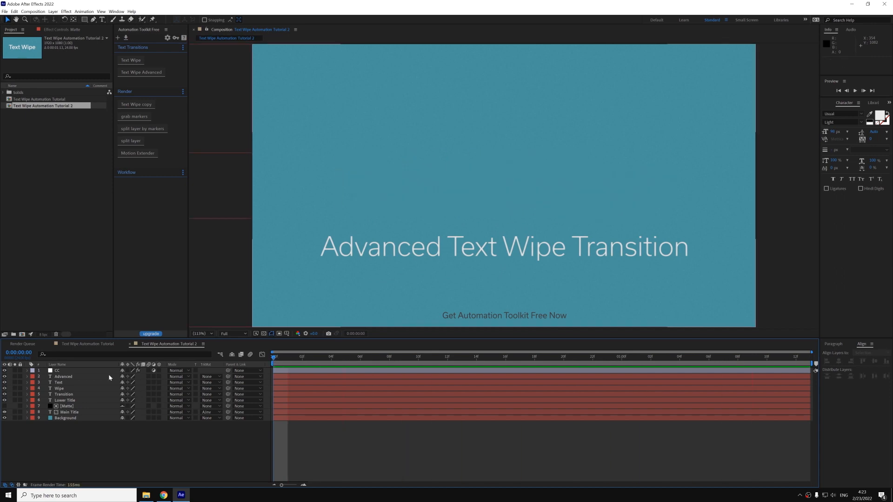
- Select the subtitle's word layers and run Text Wipe Advanced on them
{"action": "left_click", "coordinate": [62, 377]}
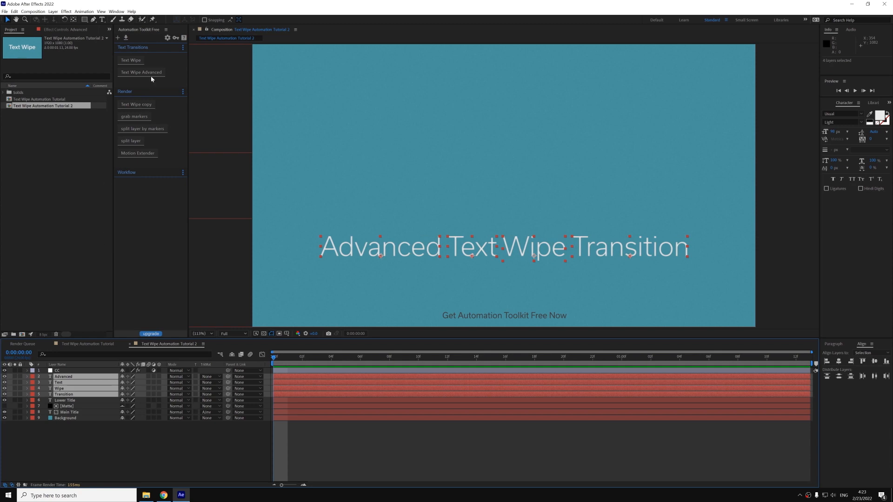
{"action": "left_click", "coordinate": [141, 73]}
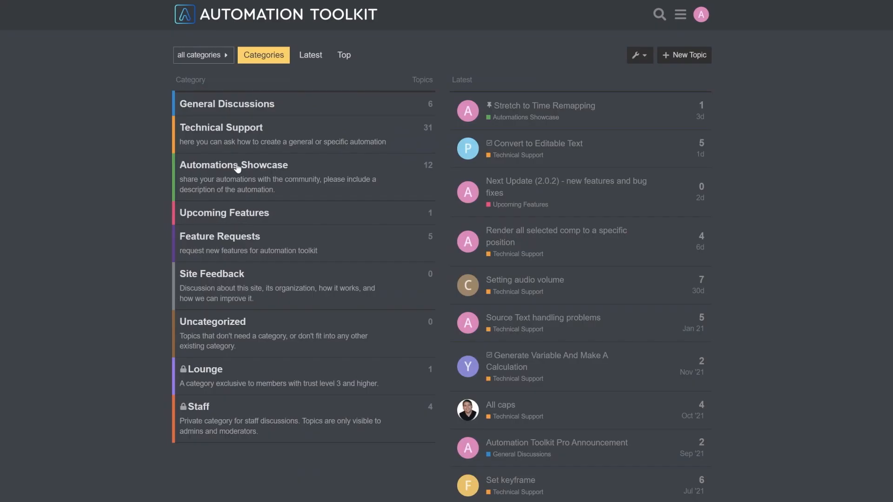
- Open the Organize Timeline topic in the Automations Showcase category
{"action": "left_click", "coordinate": [234, 164]}
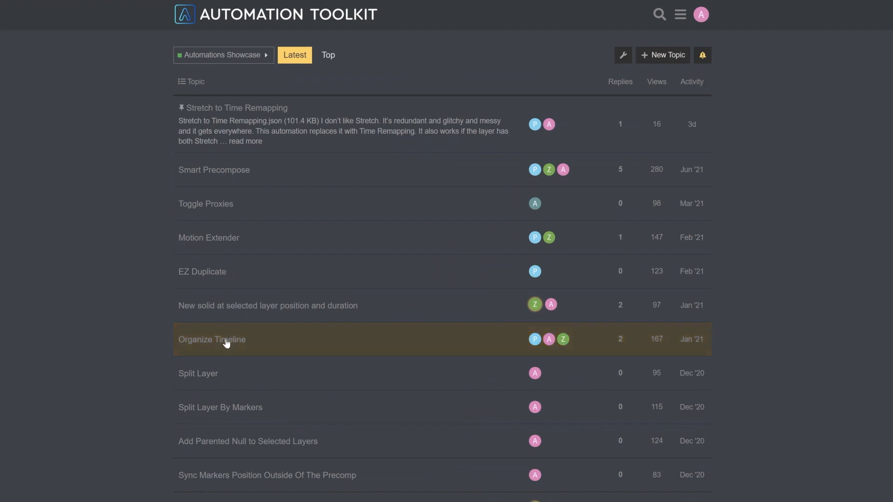
{"action": "left_click", "coordinate": [211, 339]}
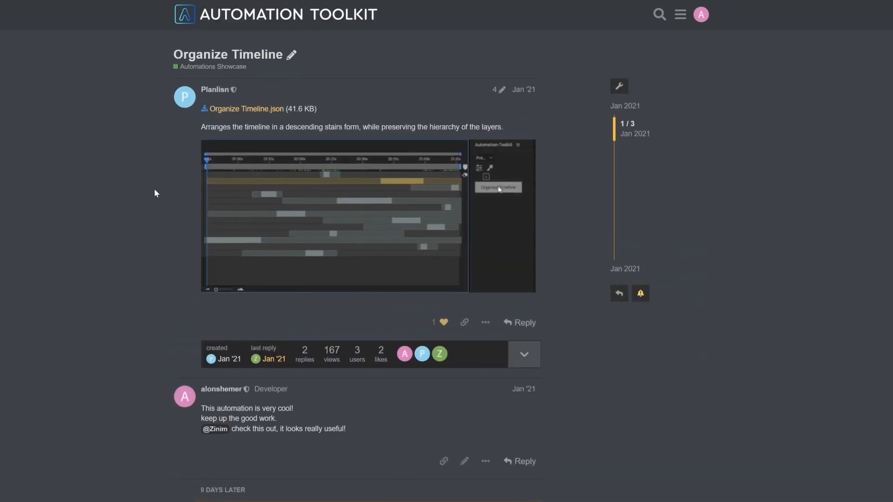